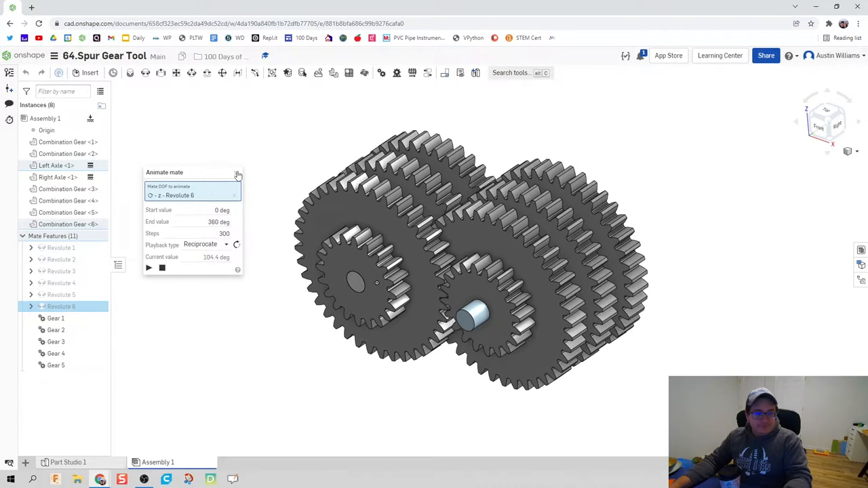
- Add the Spur gear FeatureScript from FeatureScript samples to Part Studio 2's toolbar
click(238, 174)
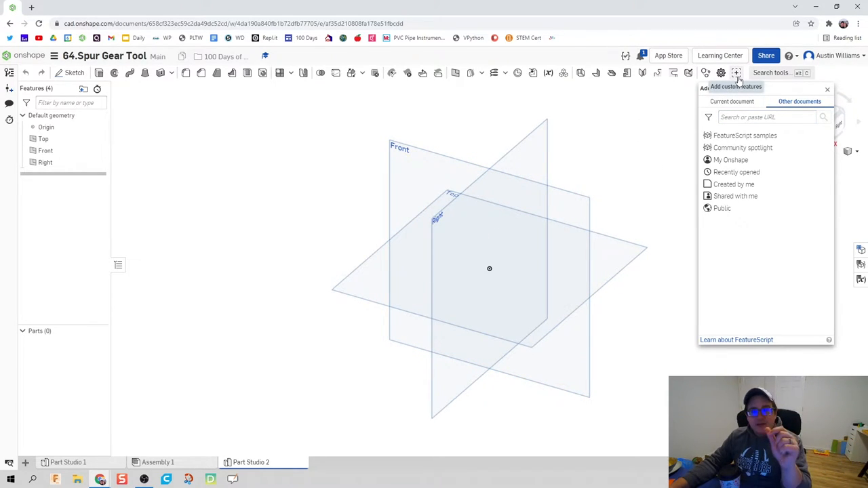
click(766, 117)
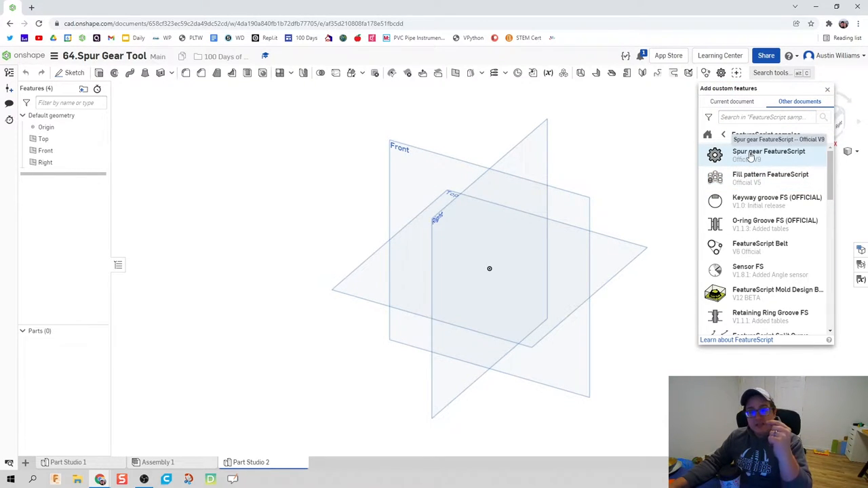
click(769, 155)
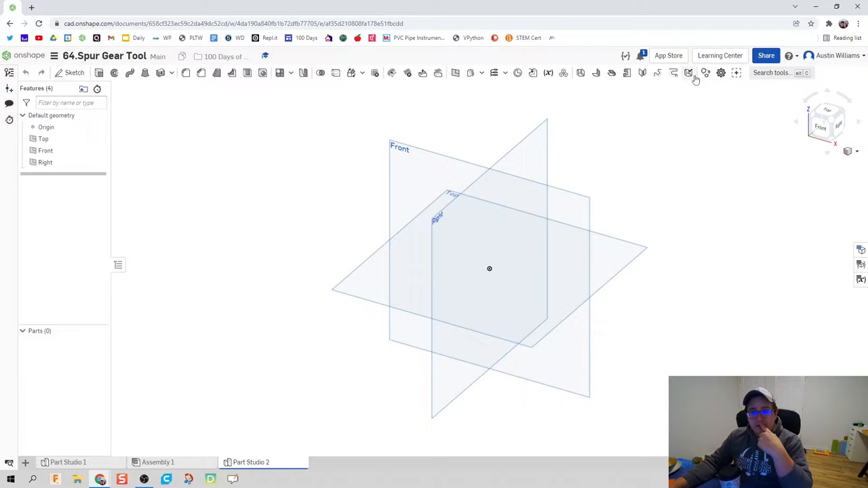
- Create a spur gear with 20 teeth and a 0.05 in module
click(689, 72)
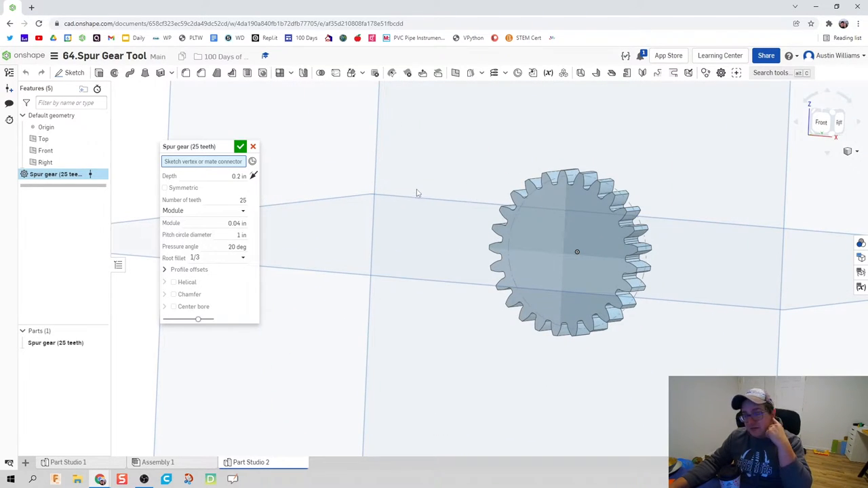
mouse_move(343, 233)
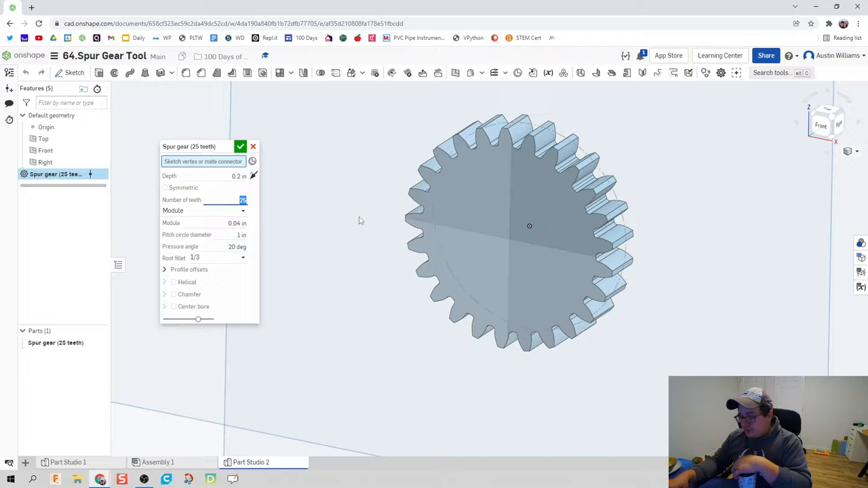
text(20)
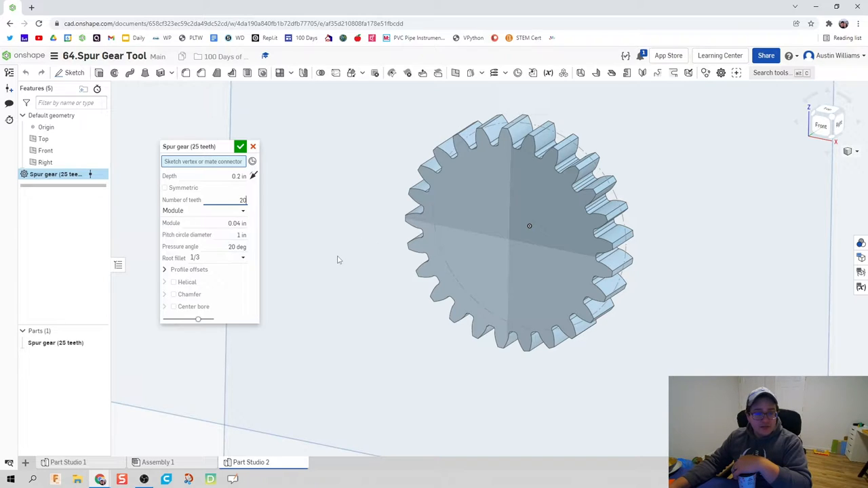
text(20)
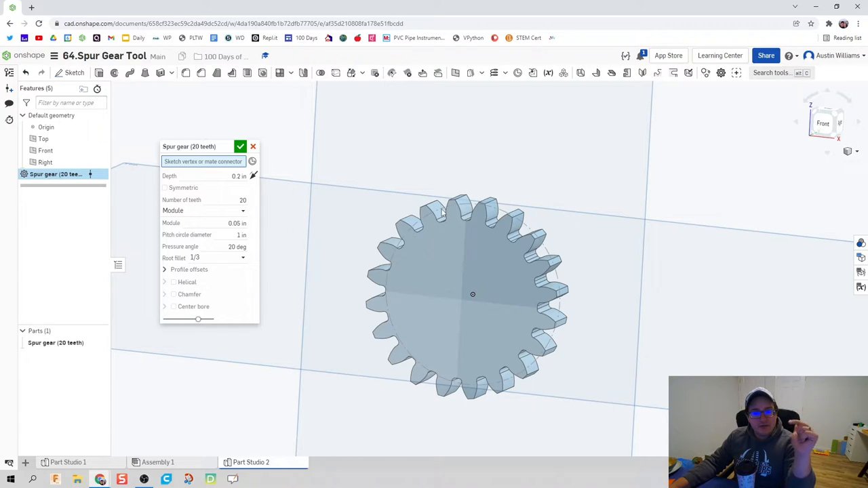
mouse_move(445, 223)
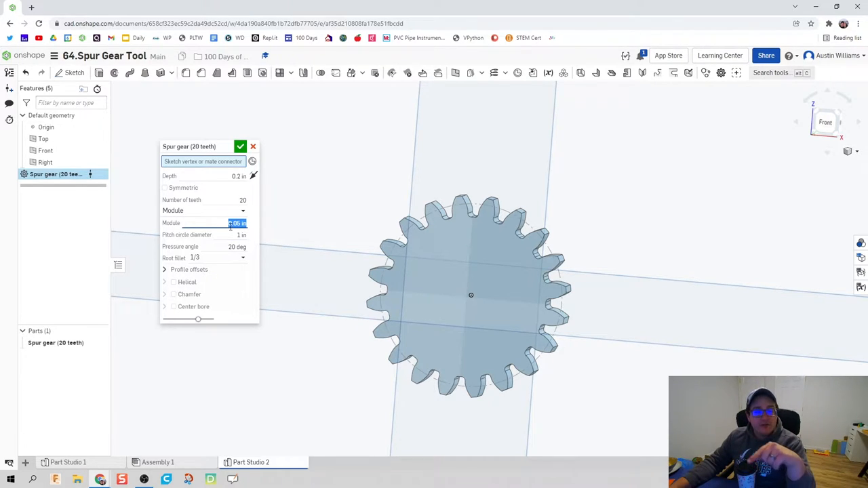
mouse_move(237, 223)
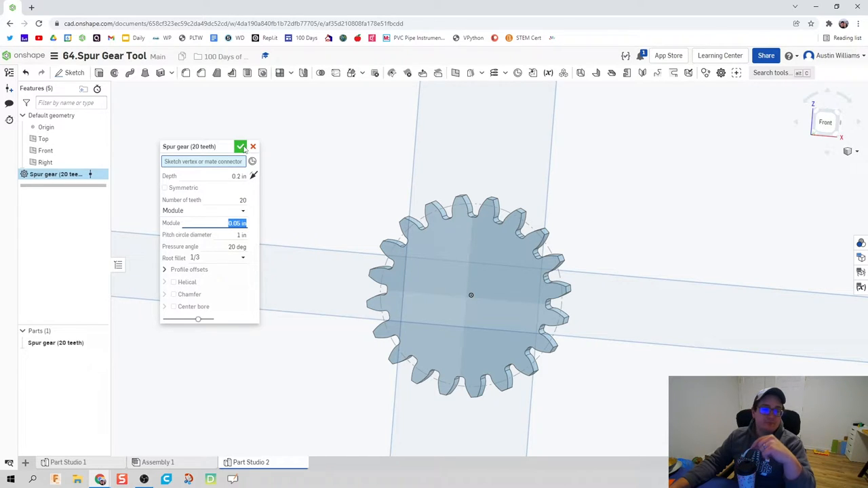
click(240, 147)
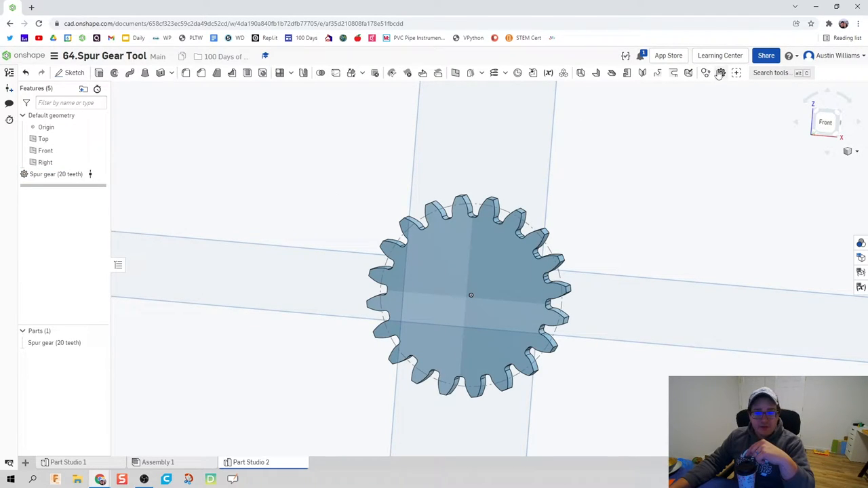
- Add a second spur gear with 40 teeth and a 2 in pitch circle diameter
click(722, 73)
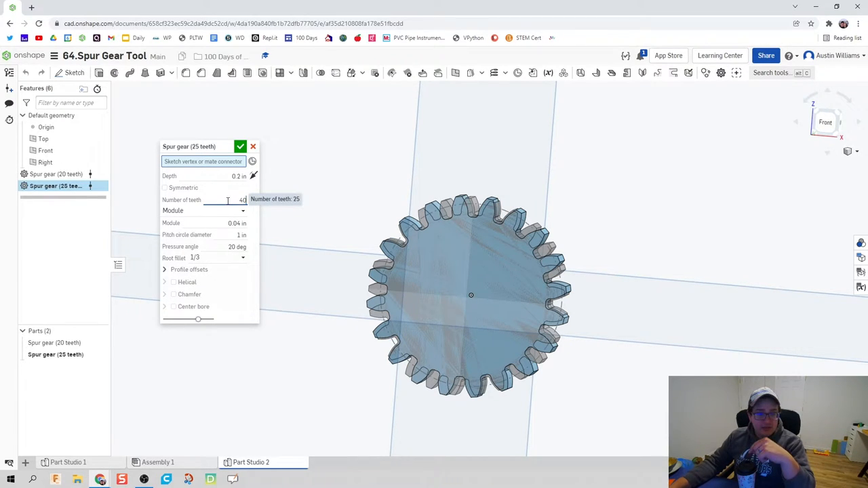
text(40)
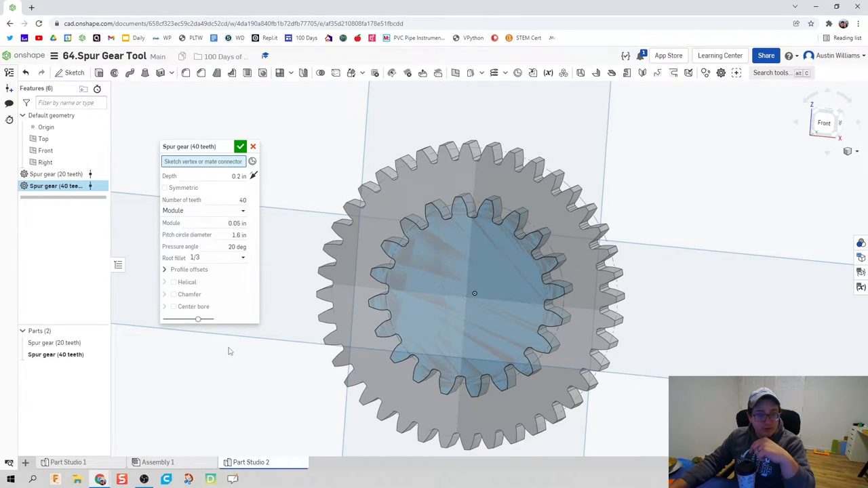
click(237, 235)
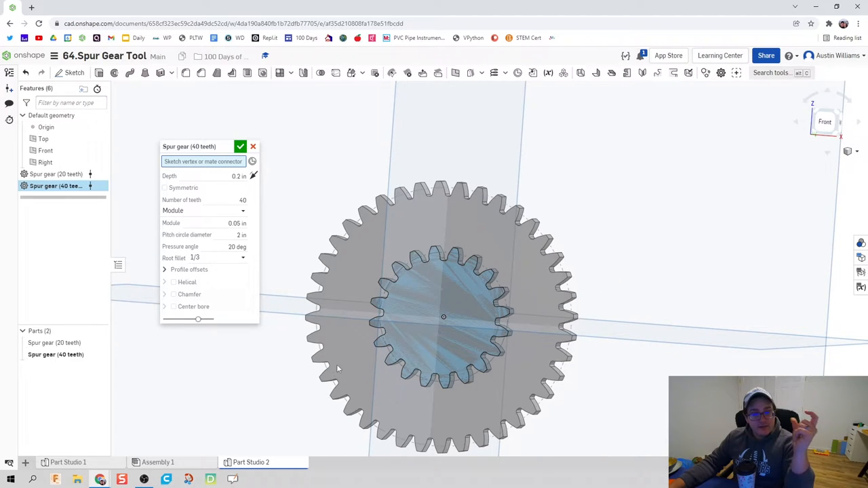
mouse_move(315, 294)
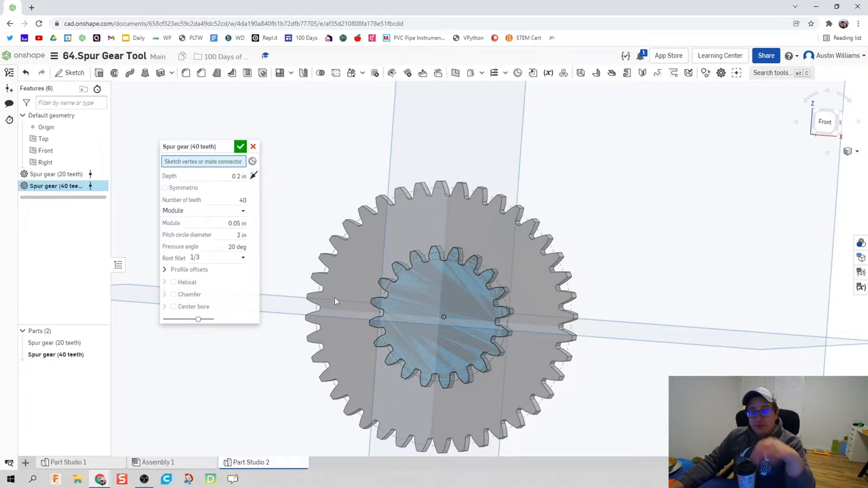
mouse_move(229, 304)
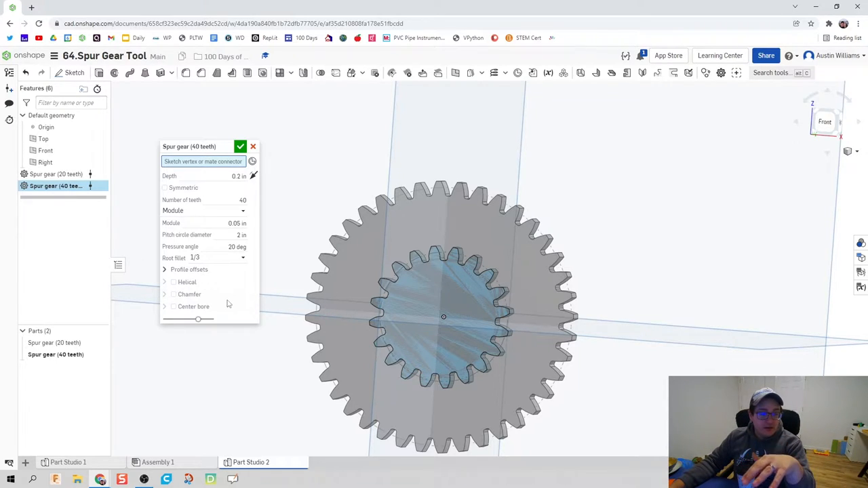
mouse_move(192, 284)
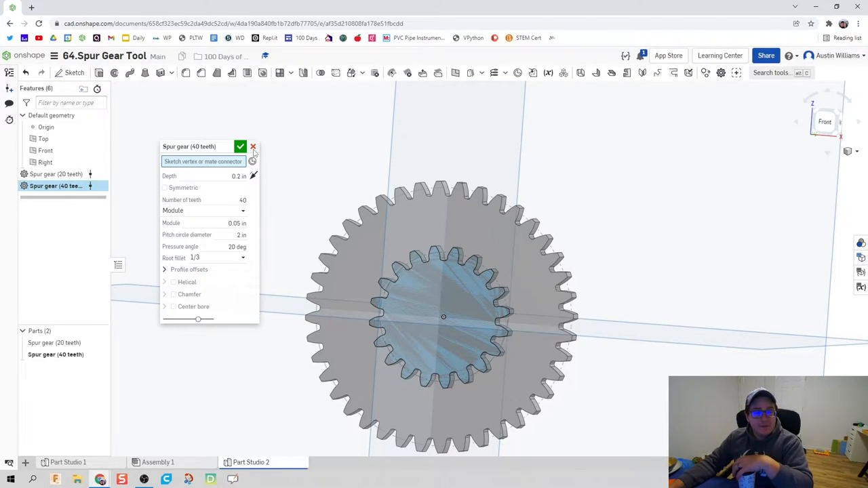
click(240, 146)
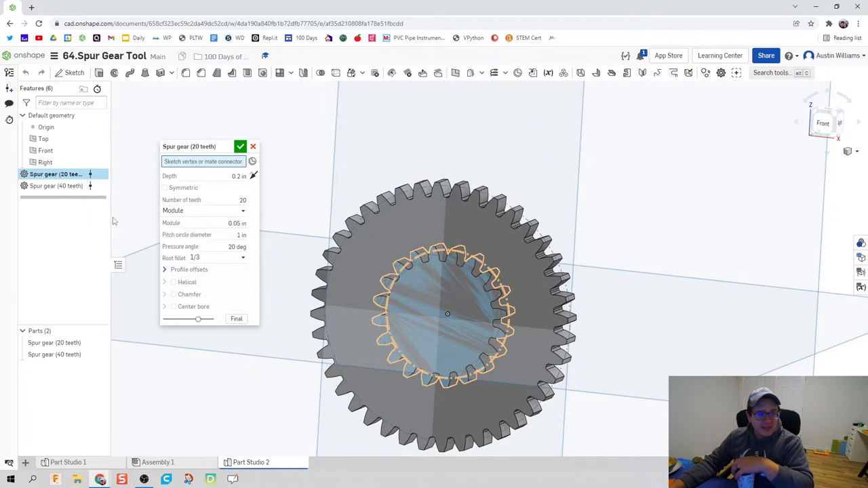
- Enable a 0.25 in center bore on both the 20-tooth and 40-tooth gears
click(174, 307)
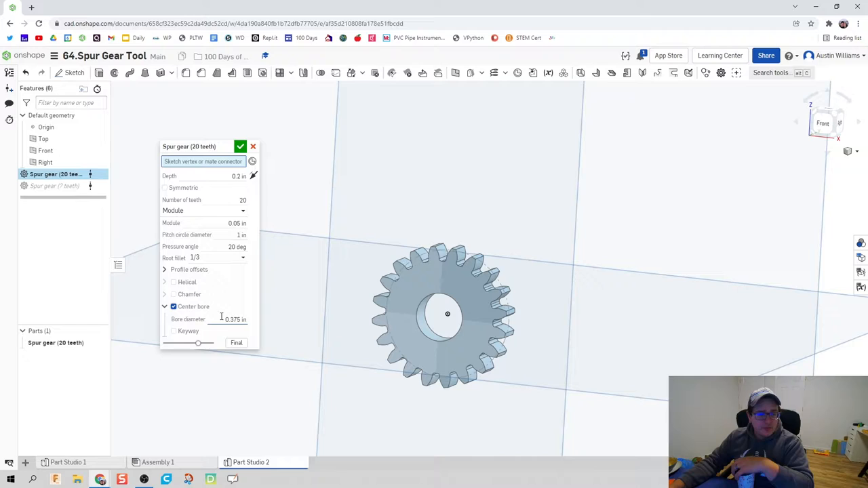
text(0.25)
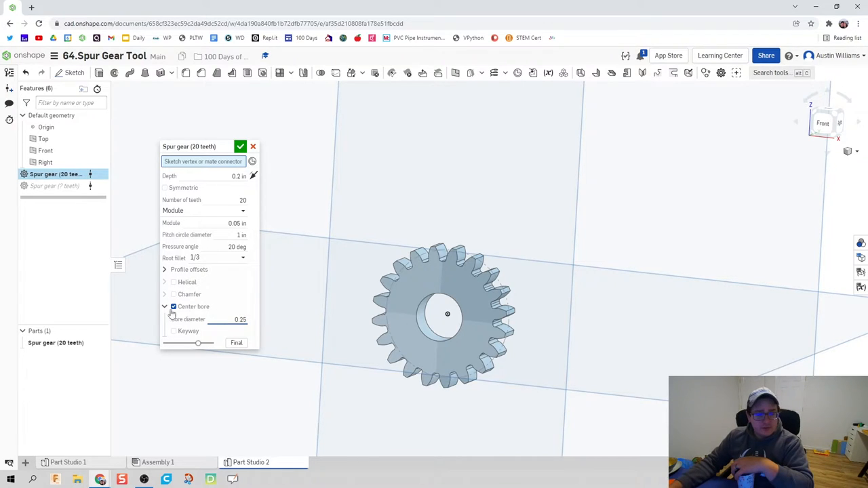
click(240, 146)
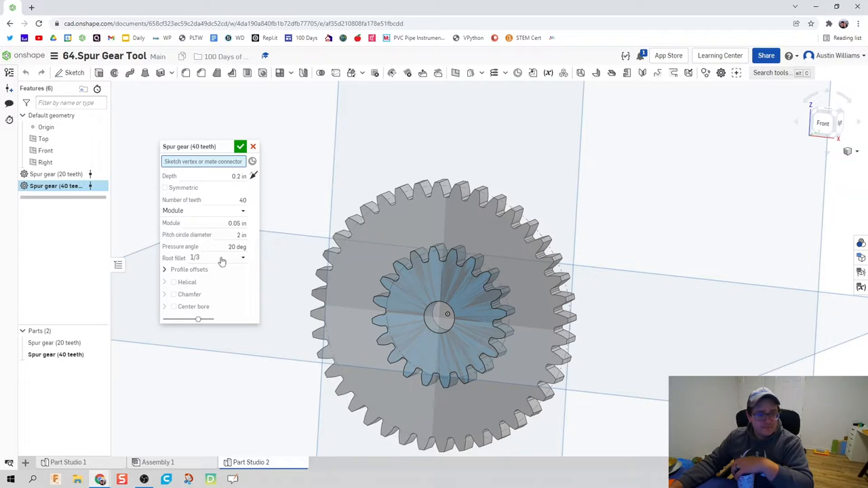
click(174, 307)
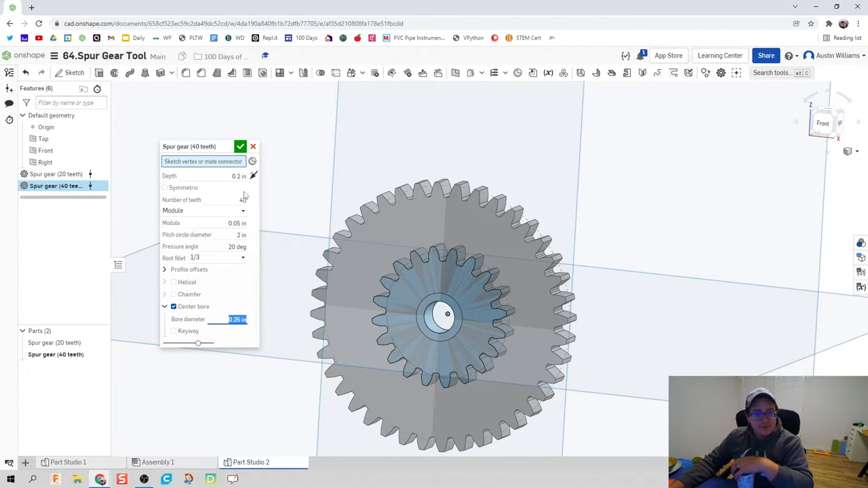
click(240, 146)
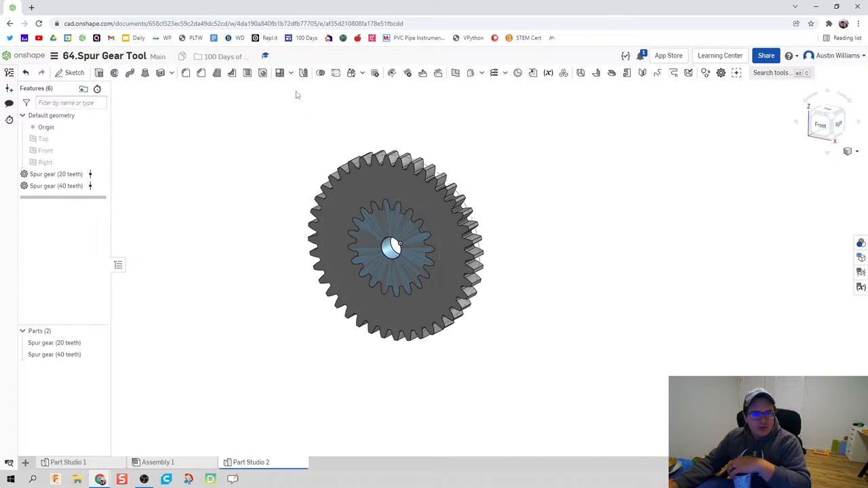
mouse_move(351, 72)
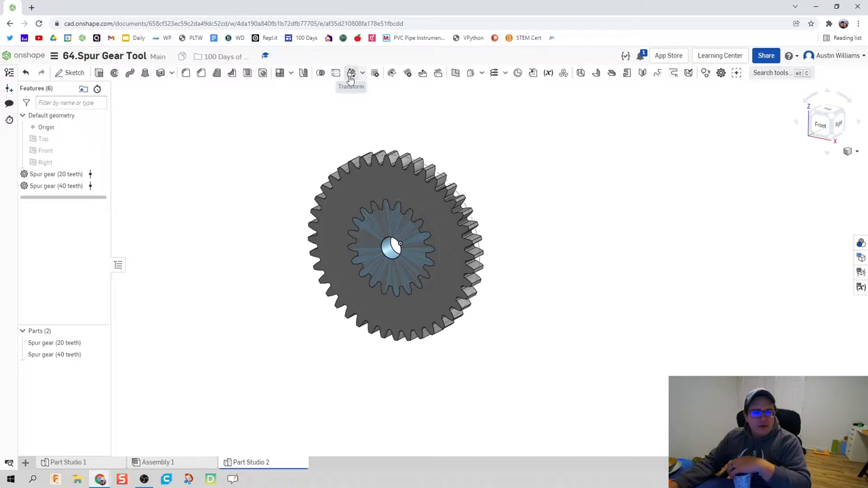
- Transform the 20-tooth gear by translating it -0.2 in along Y
click(351, 73)
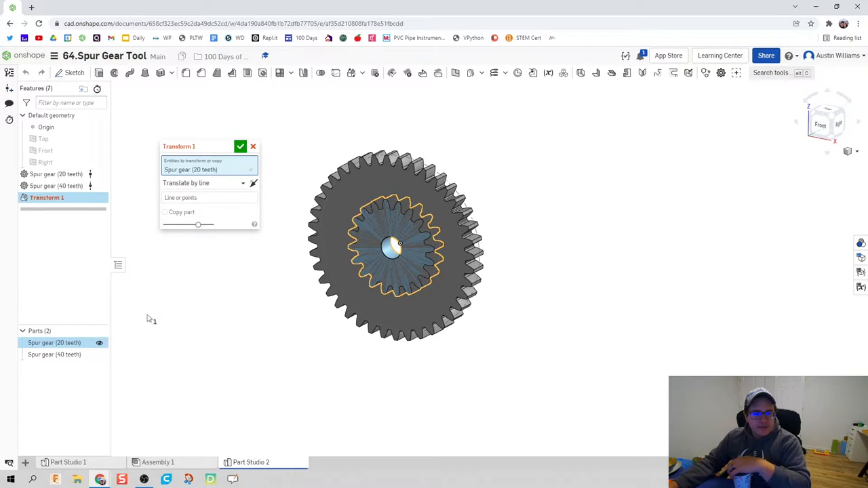
click(208, 197)
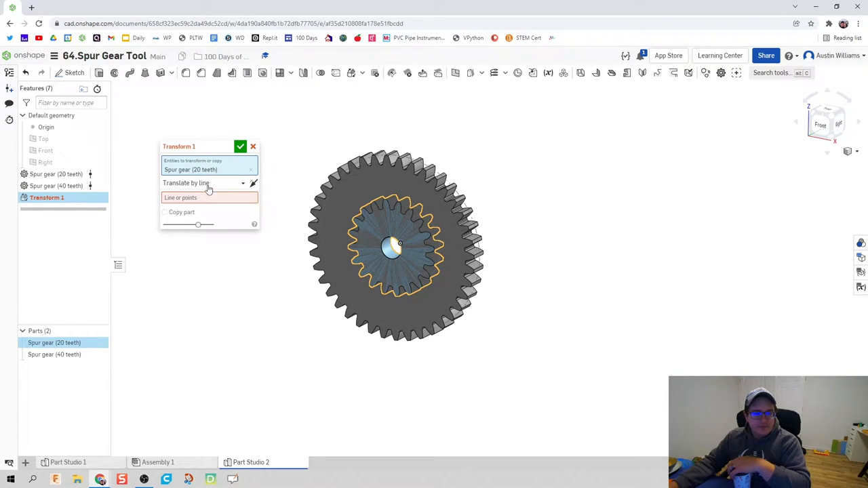
click(203, 183)
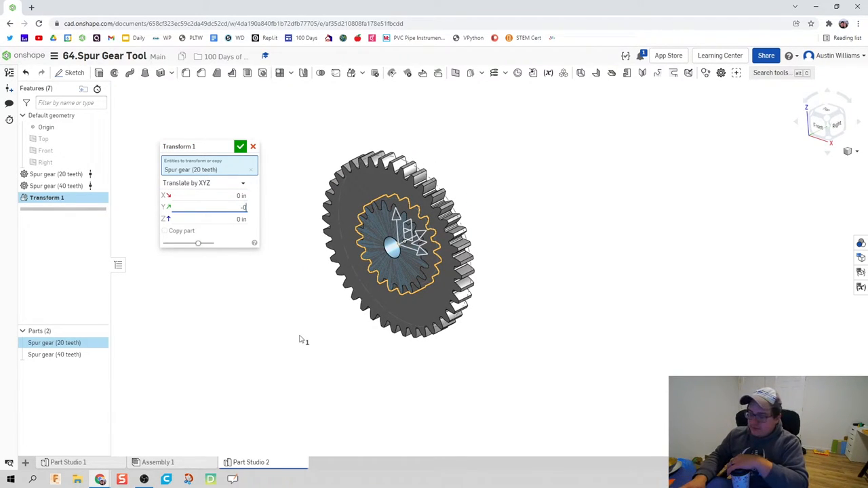
text(-0.25 in)
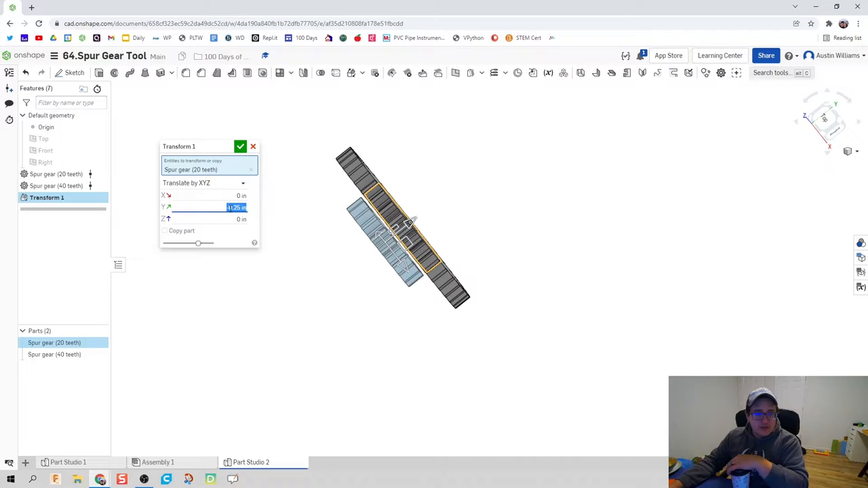
text(-0.2)
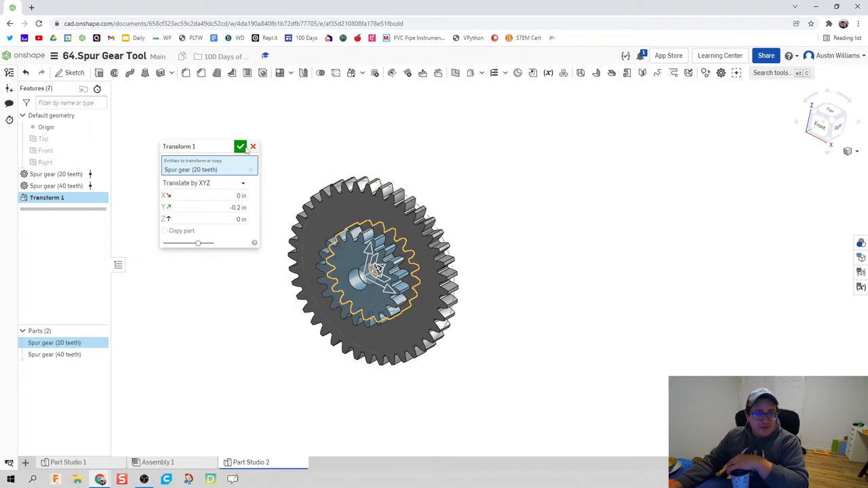
click(241, 147)
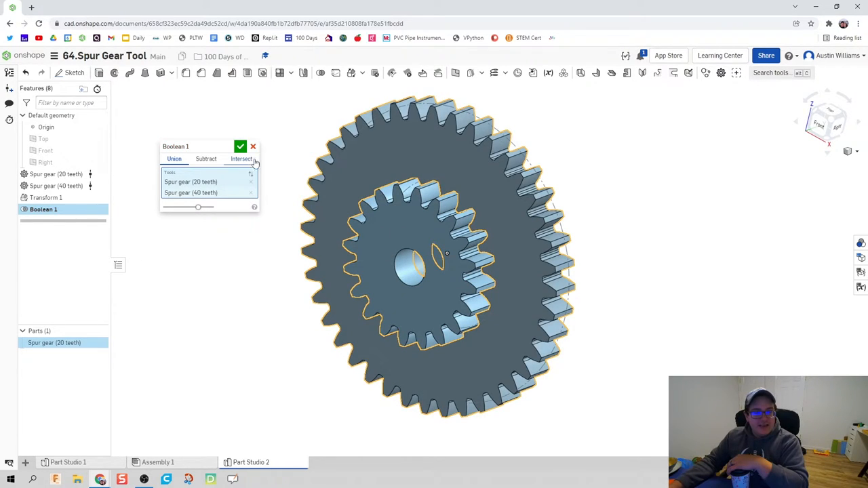
- Merge the two gears into one part and rename it 'Combo Gear'
click(240, 147)
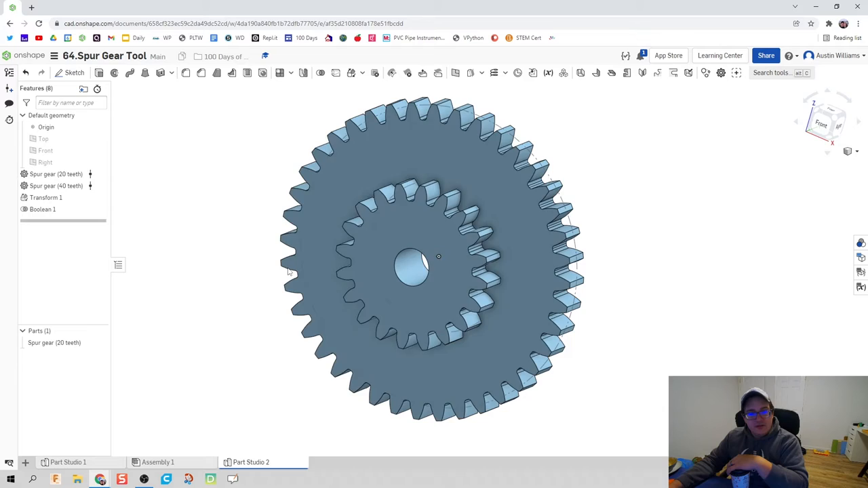
drag(438, 257, 447, 248)
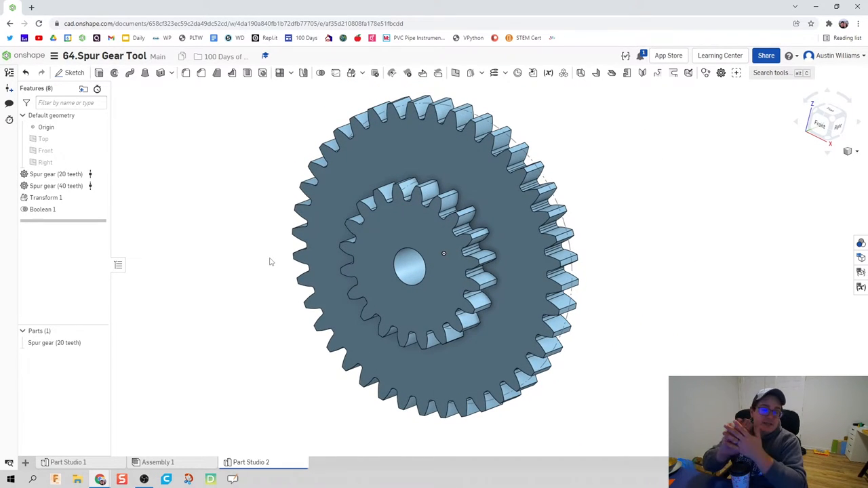
right_click(55, 343)
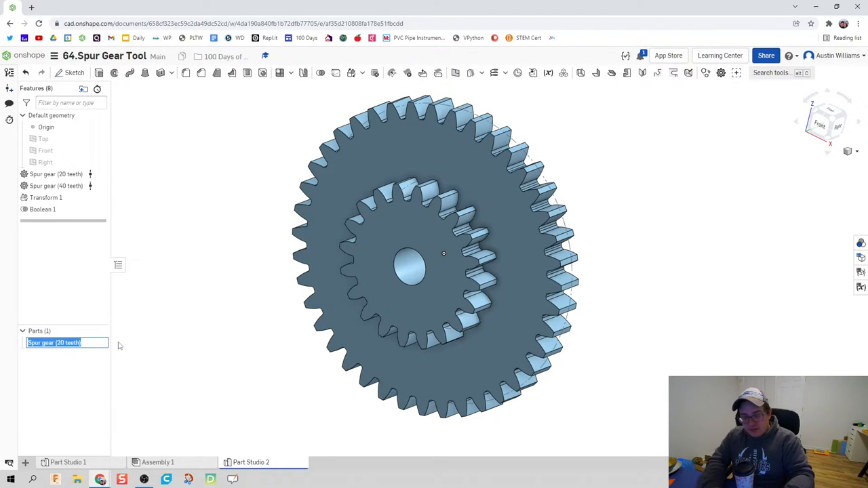
text(Combo Gear)
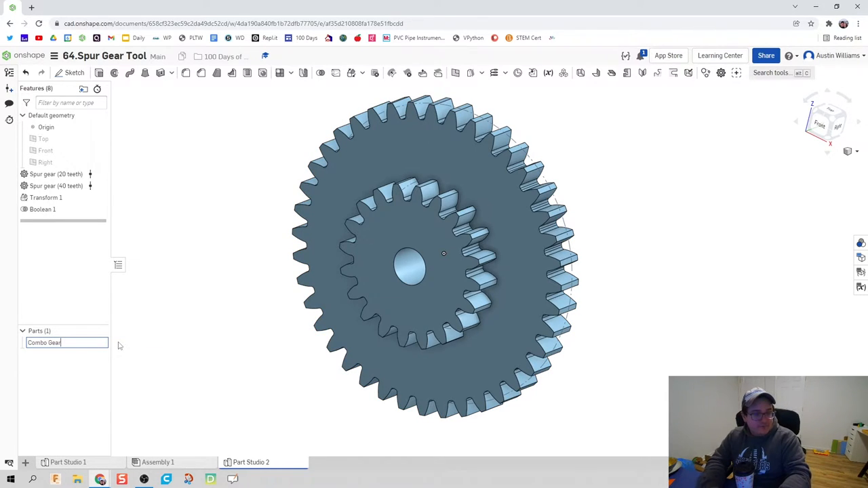
click(247, 312)
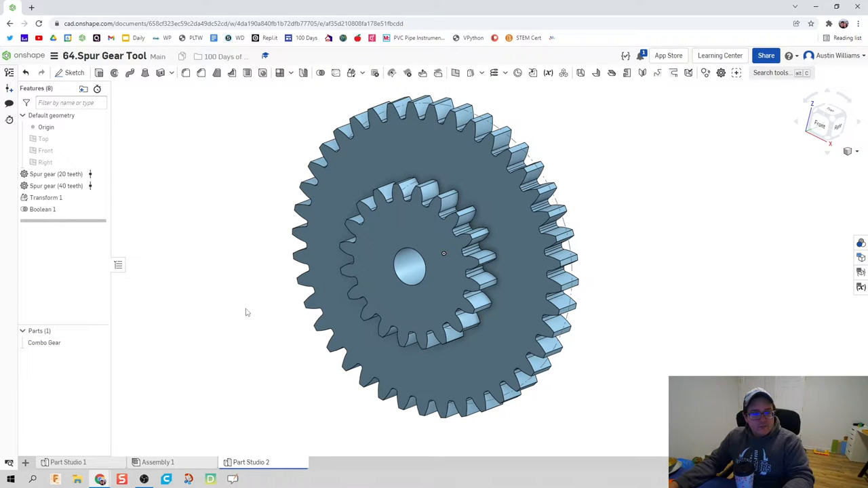
- Give the Combo Gear part a light grey (#CCCCCC) appearance
right_click(45, 343)
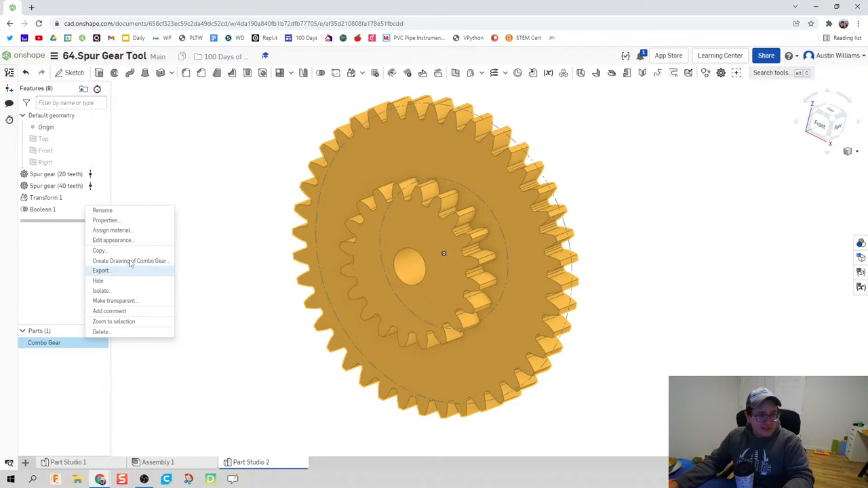
click(106, 220)
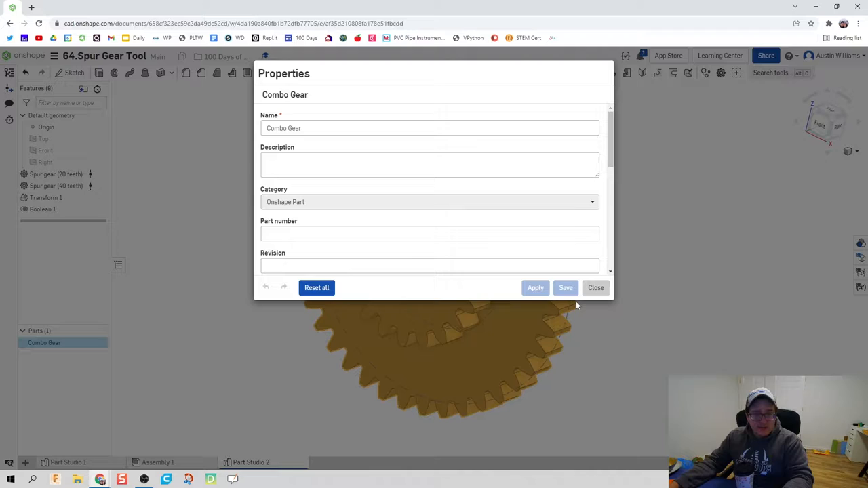
click(595, 288)
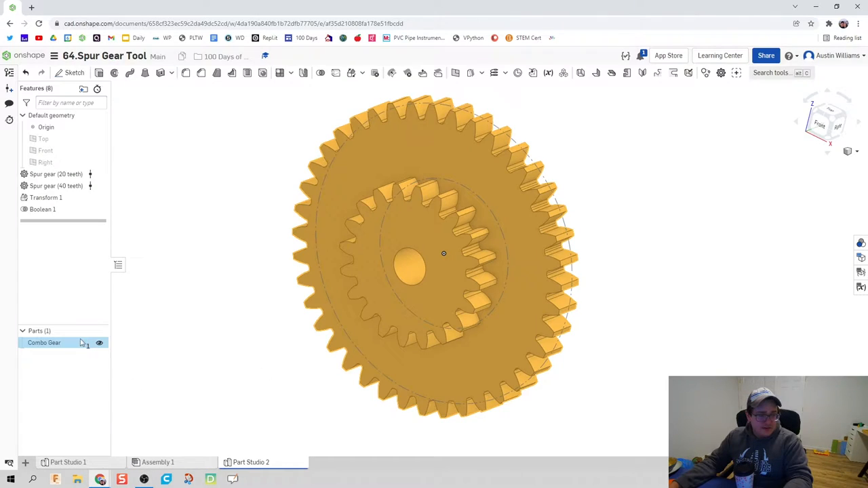
right_click(44, 342)
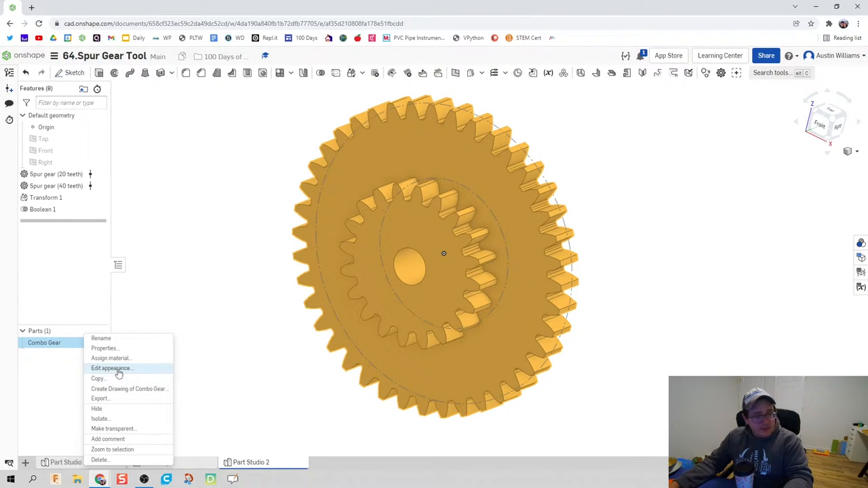
click(110, 368)
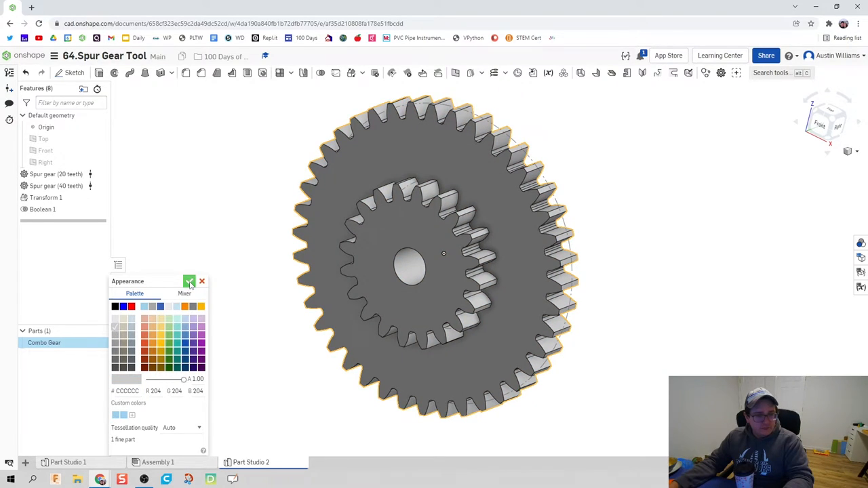
click(190, 281)
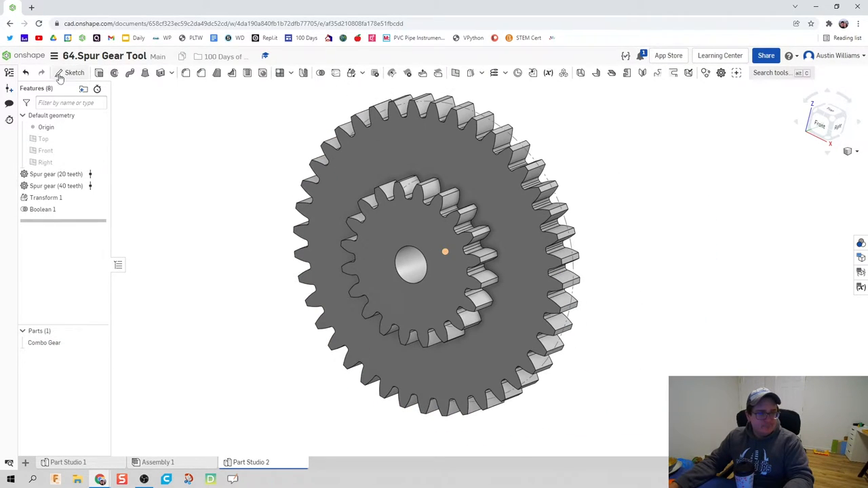
- Sketch a bar rectangle with two 0.25 in circles, dimensioned 1.297 in apart
click(75, 73)
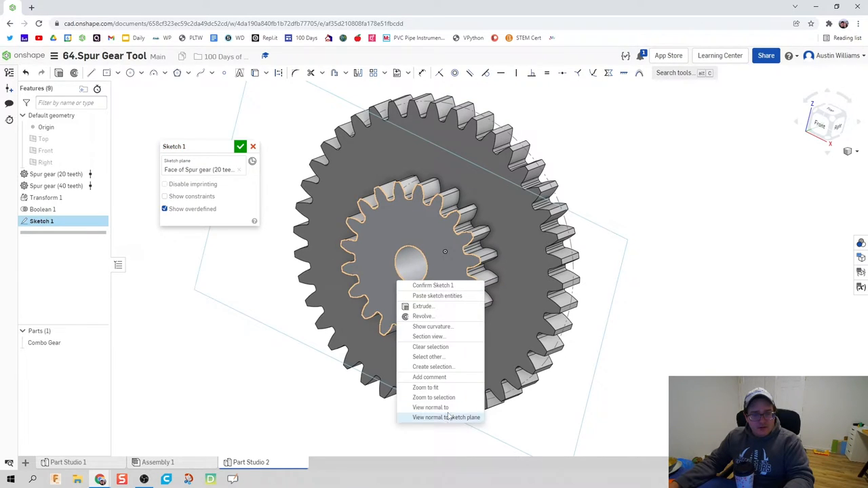
click(447, 417)
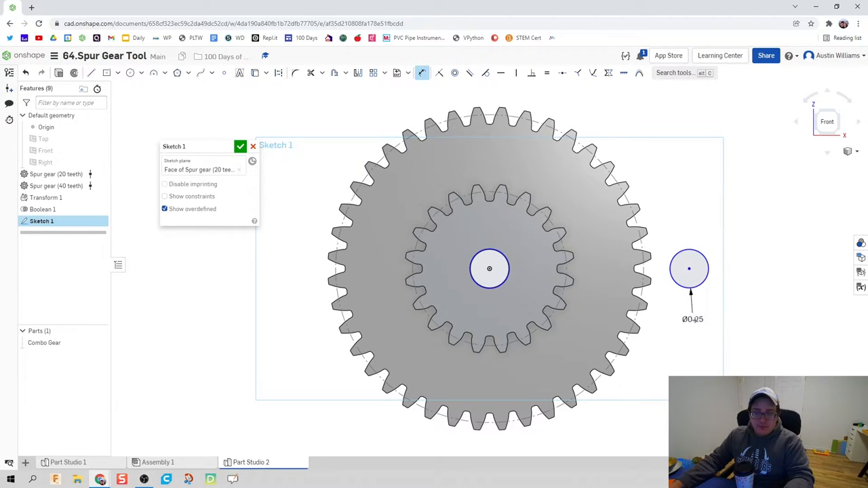
click(489, 269)
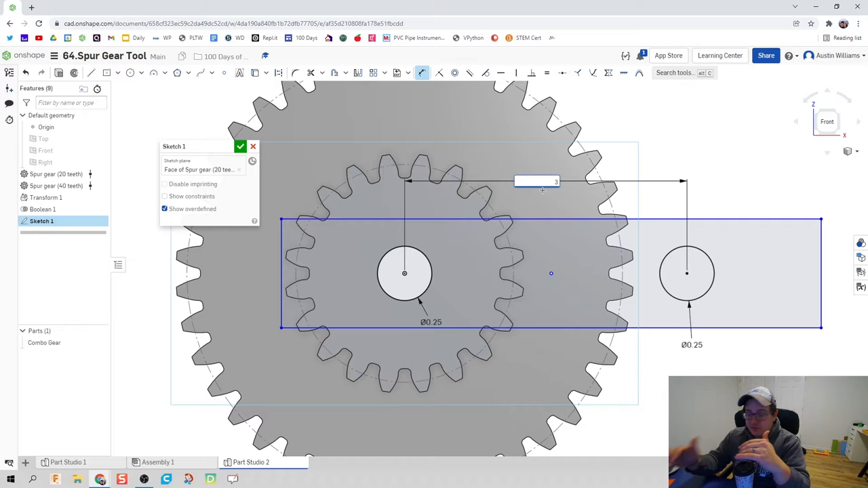
text(1.297)
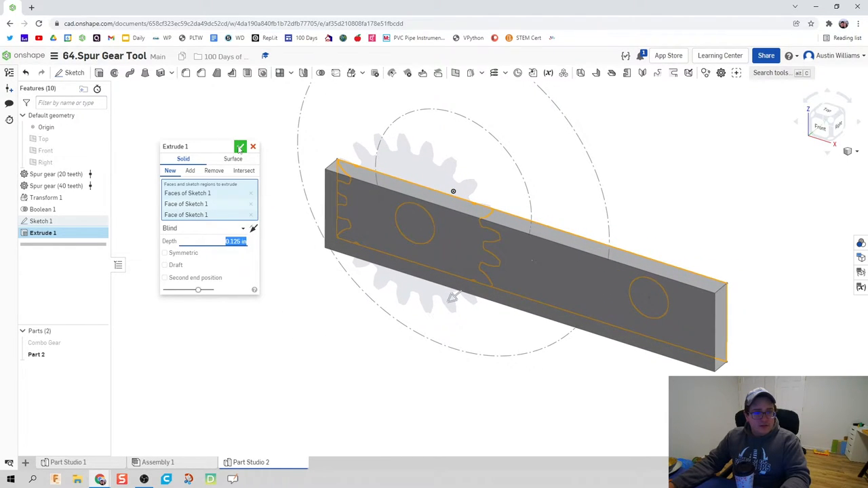
- Extrude the rectangle into a 0.125 in plate and add two 2 in pegs
click(240, 146)
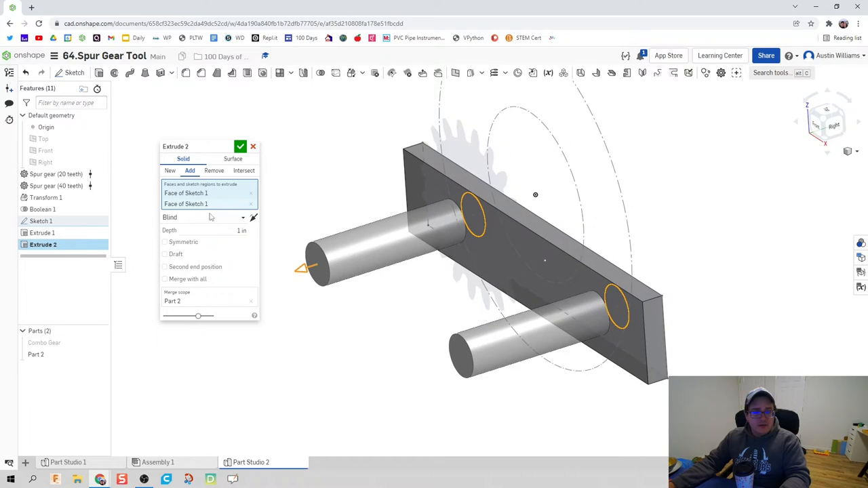
drag(536, 195, 407, 171)
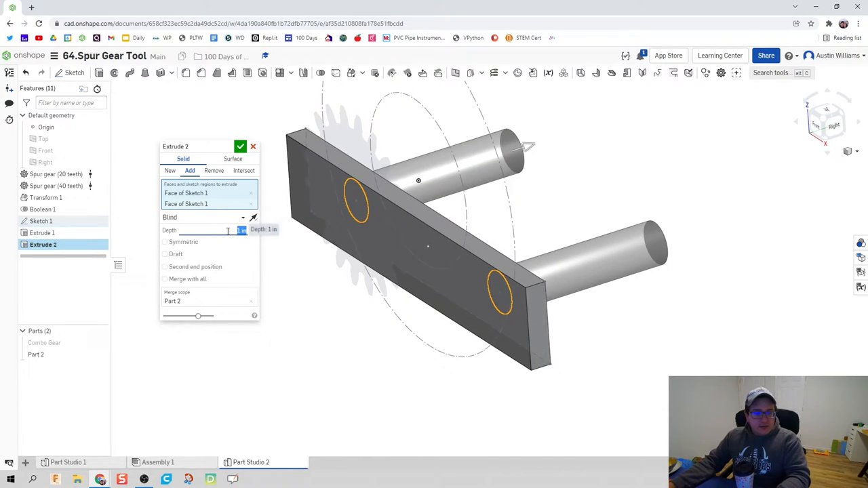
mouse_move(249, 256)
text(2)
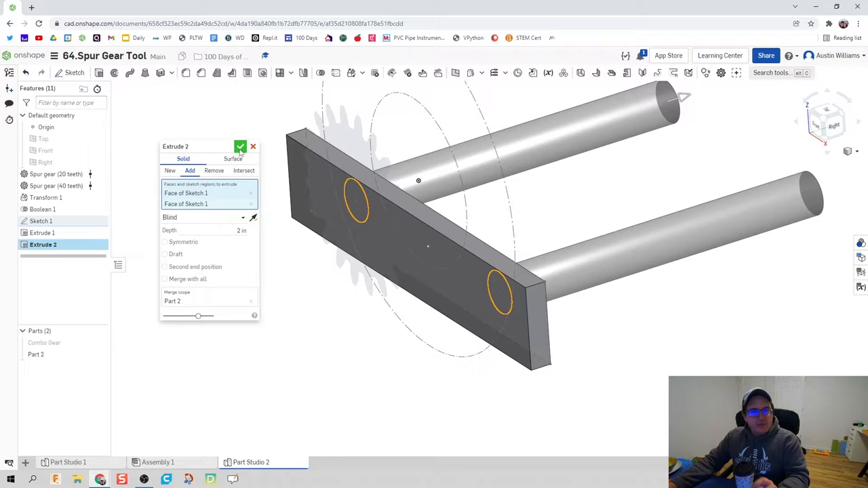
click(241, 146)
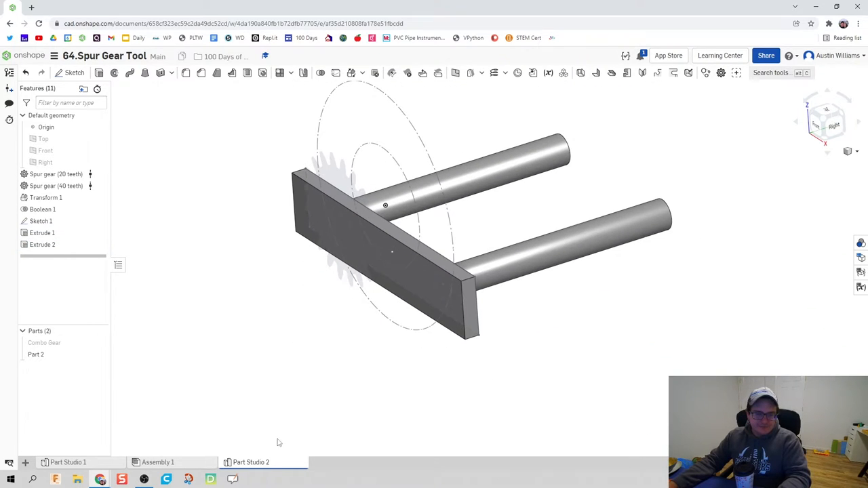
click(44, 343)
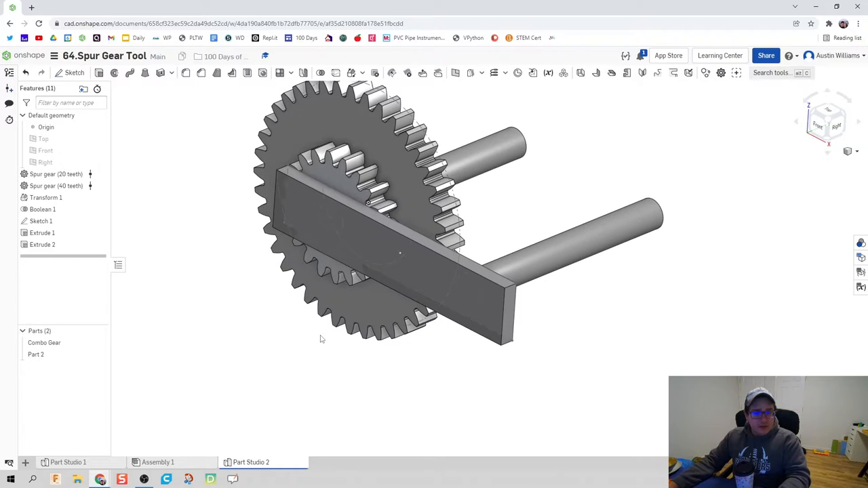
mouse_move(264, 333)
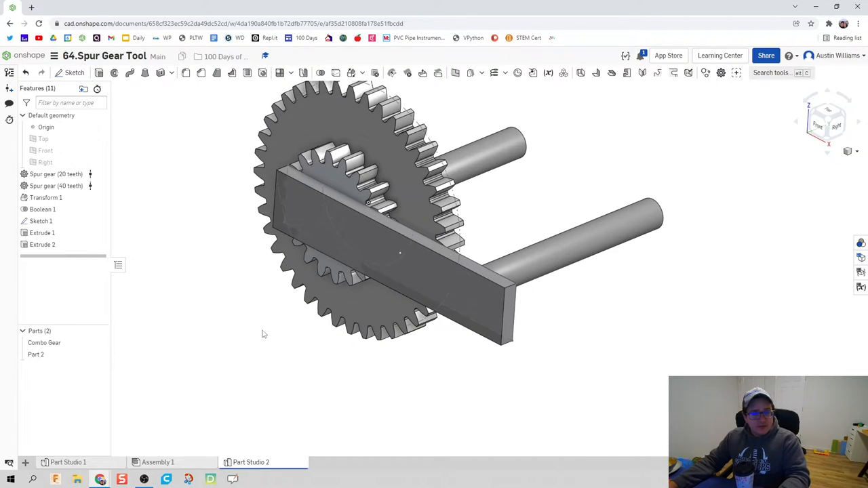
- Set the stand part's (Part 2) appearance to yellow
right_click(36, 354)
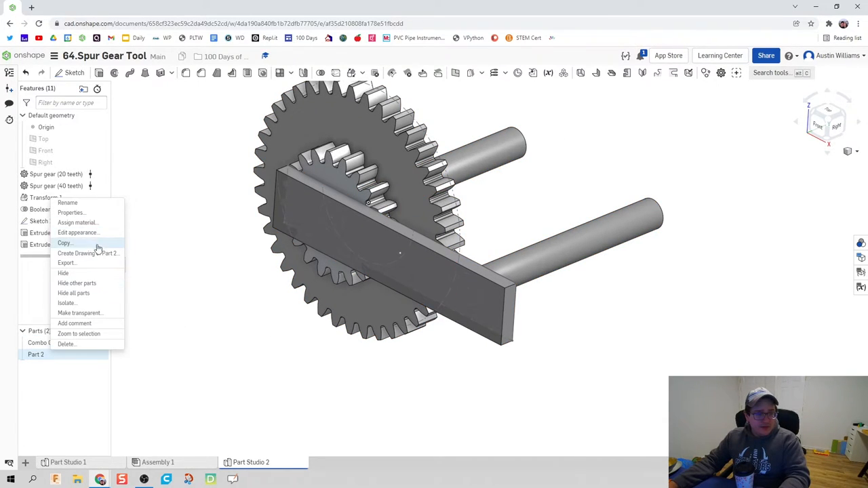
click(78, 232)
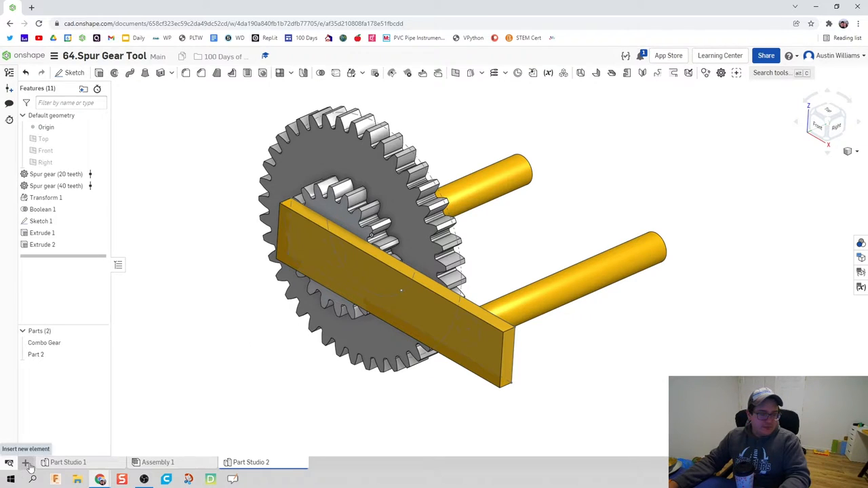
- Create a new assembly and insert the stand and Combo Gear from Part Studio 2
click(25, 462)
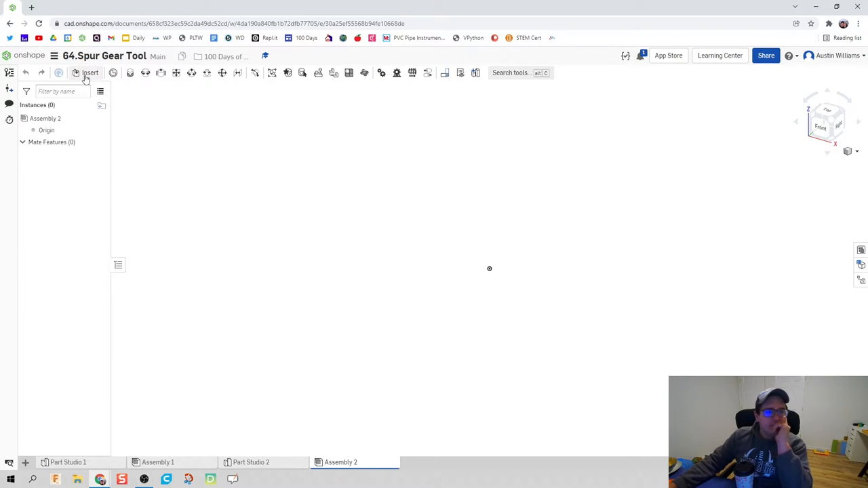
click(91, 72)
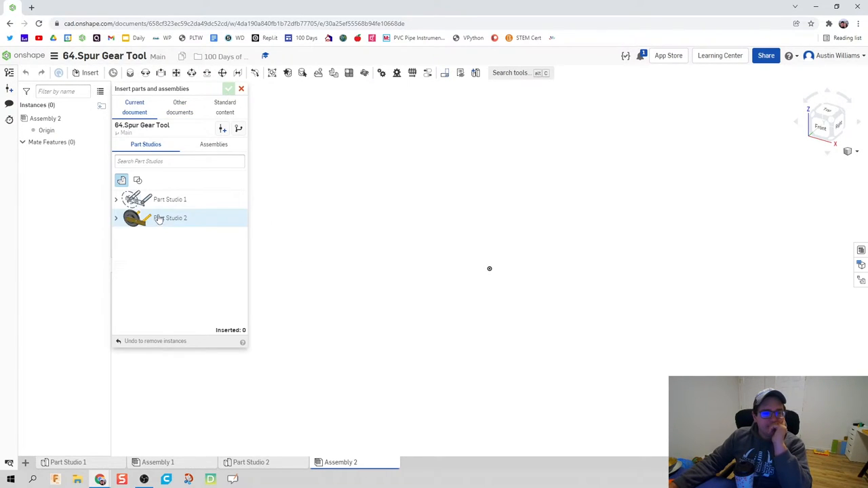
click(169, 218)
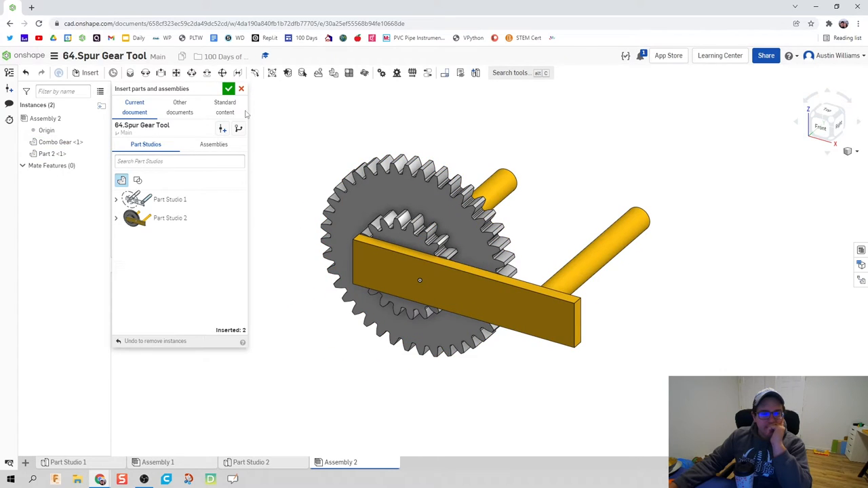
click(229, 88)
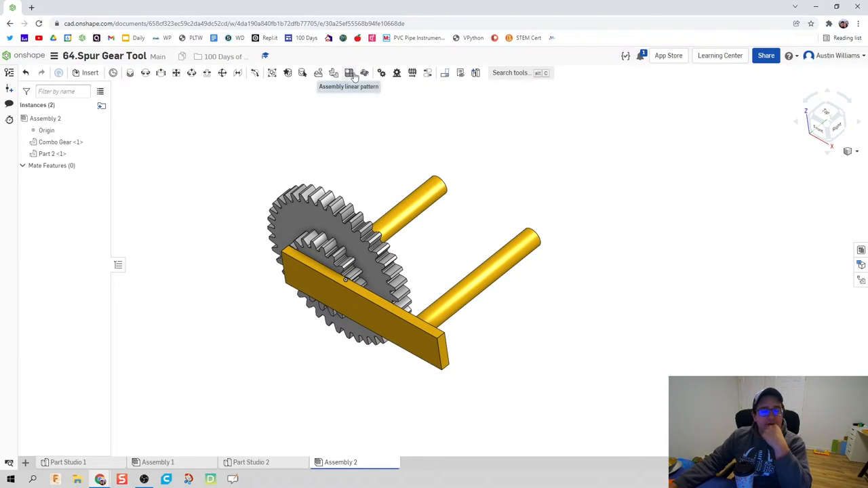
mouse_move(349, 73)
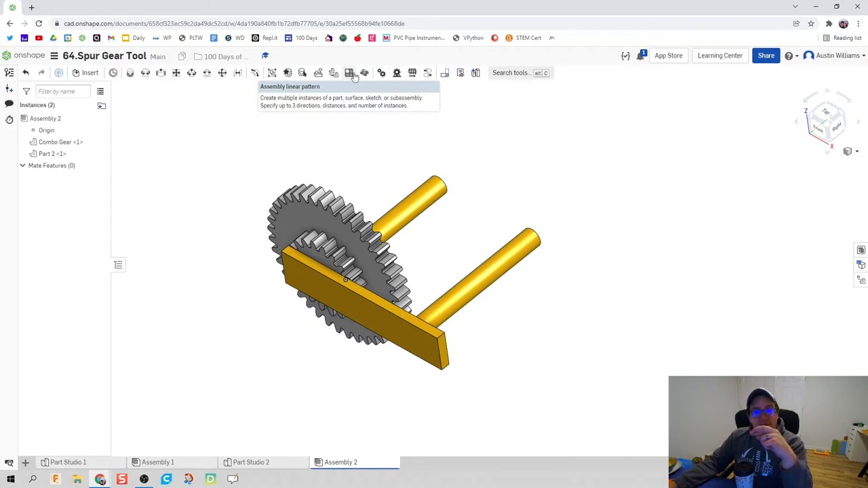
mouse_move(333, 72)
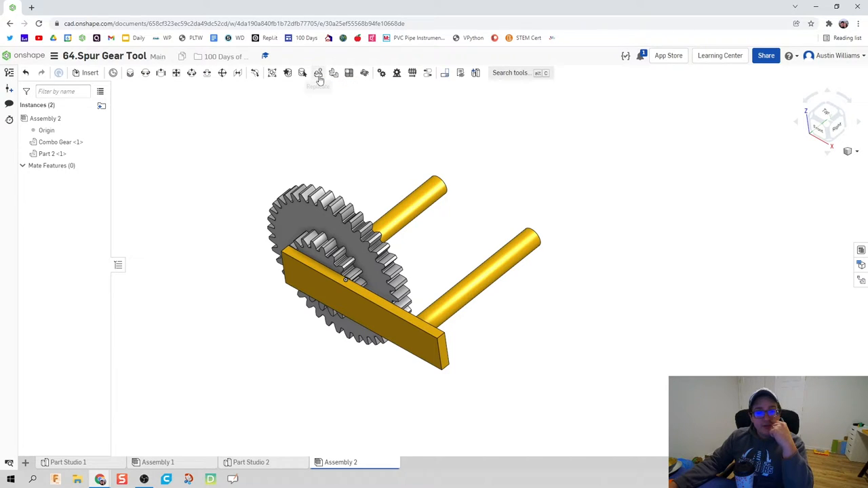
mouse_move(318, 72)
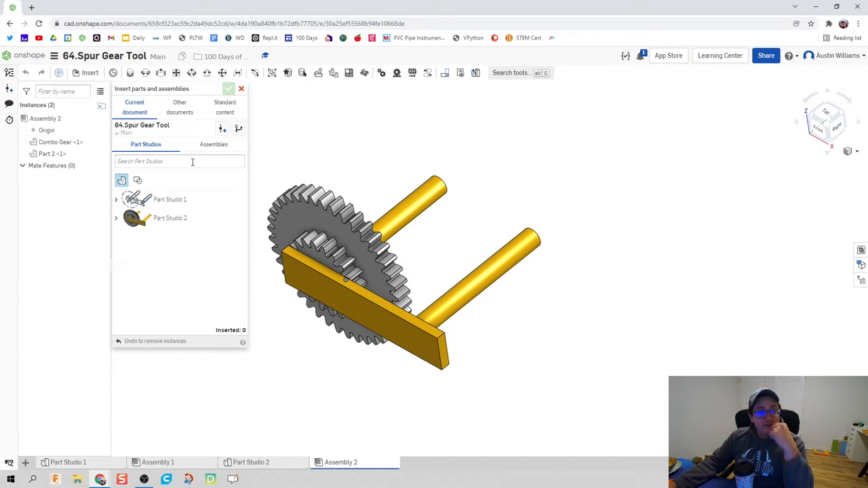
- Insert five more Combo Gear copies into the assembly
click(116, 218)
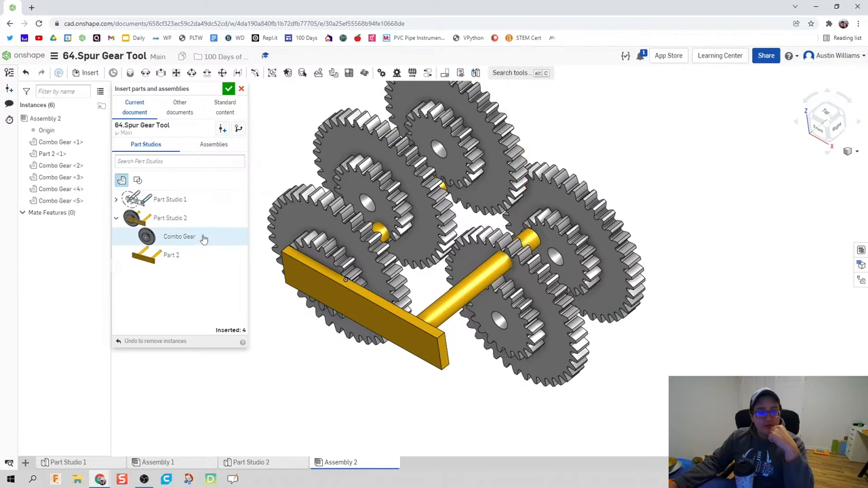
click(179, 237)
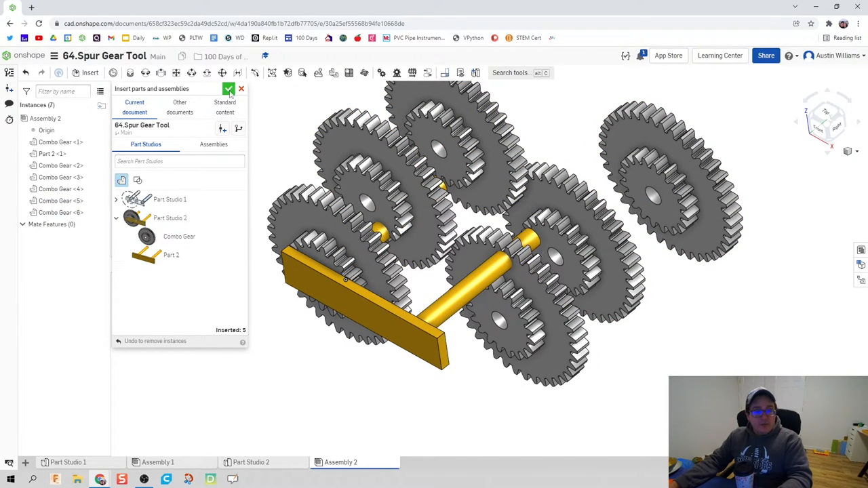
click(229, 89)
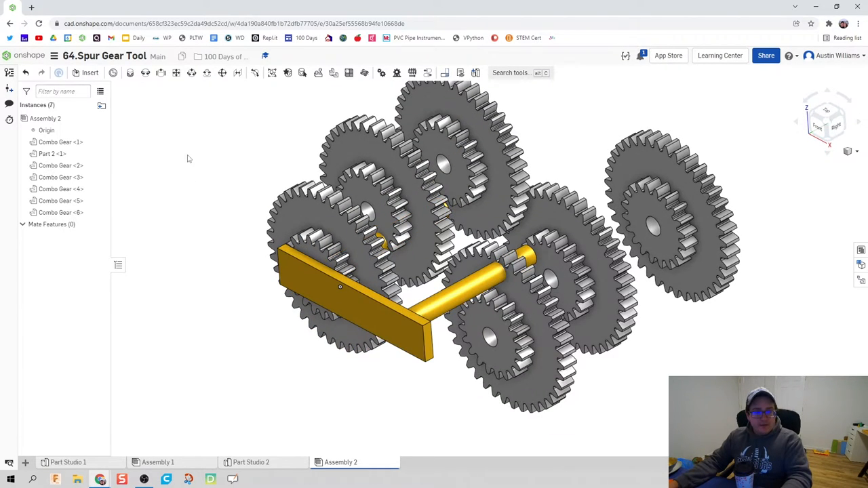
- Add a revolute mate between the stand's shaft connector and the Combo Gear's hole connector
right_click(51, 153)
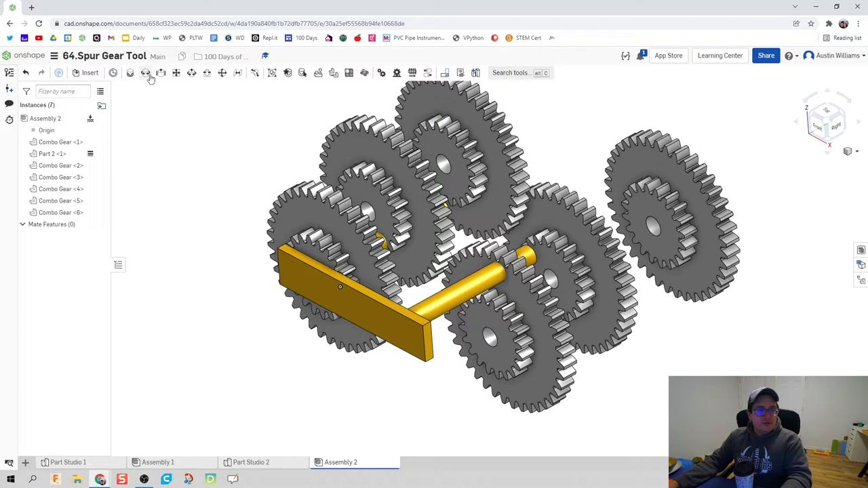
click(145, 73)
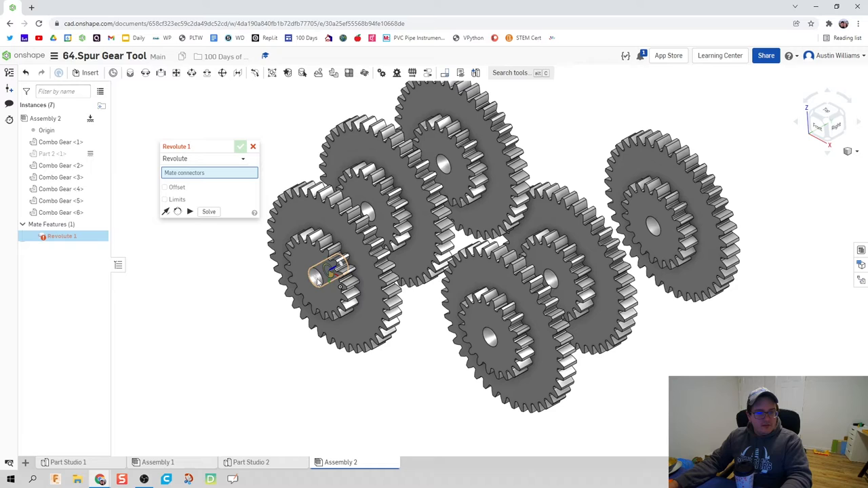
click(333, 271)
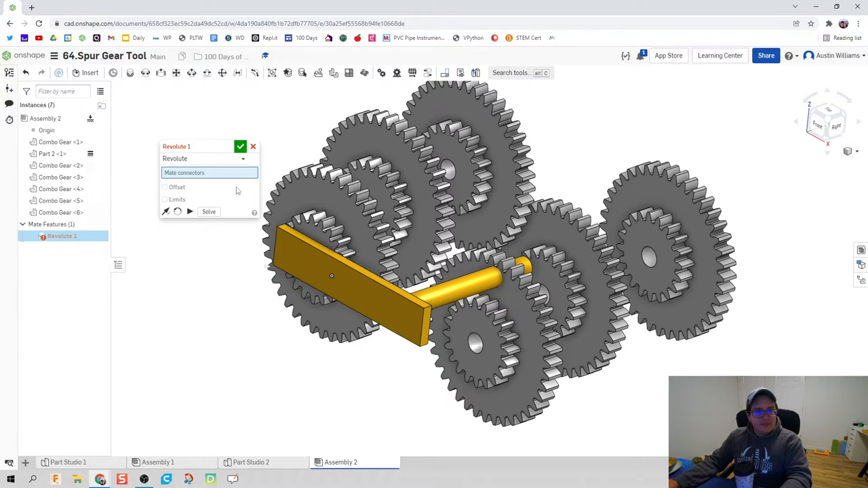
click(52, 154)
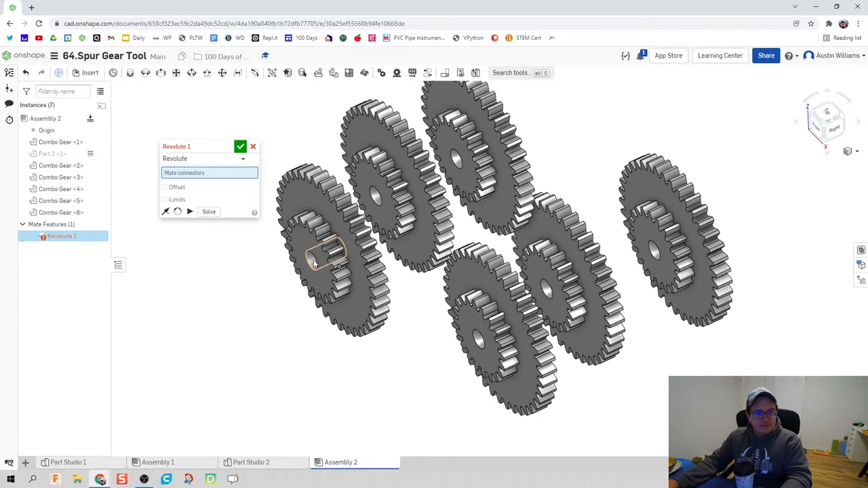
click(329, 257)
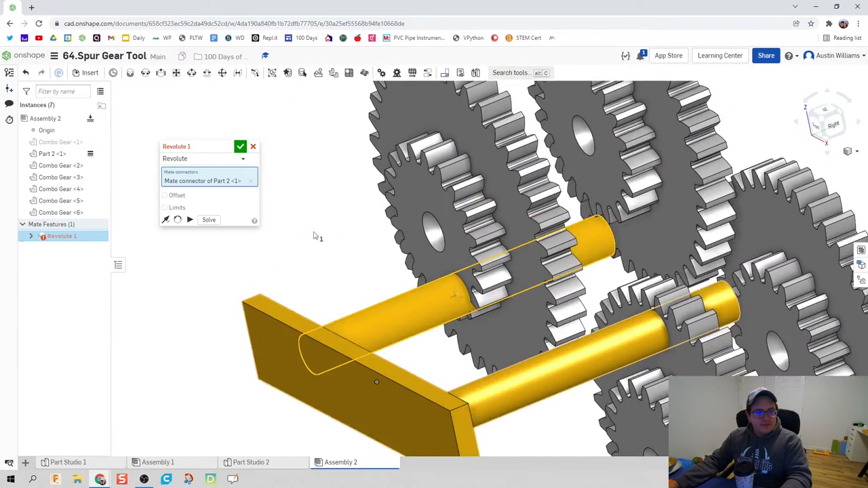
click(240, 147)
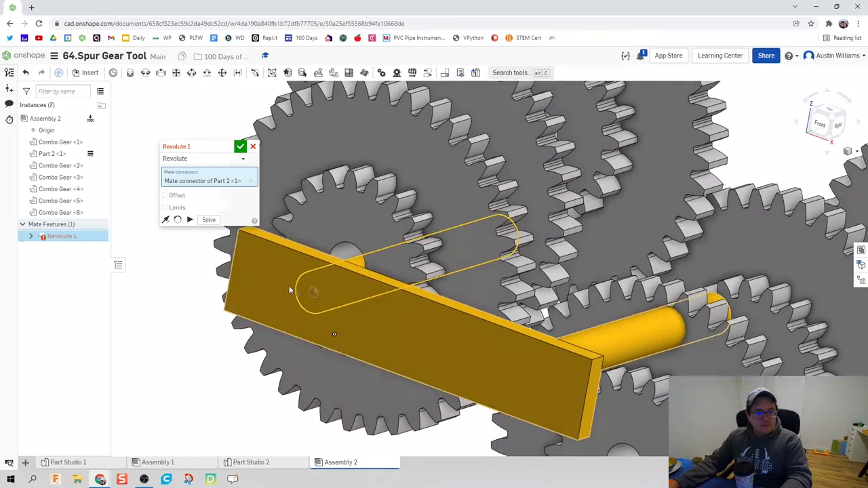
click(313, 292)
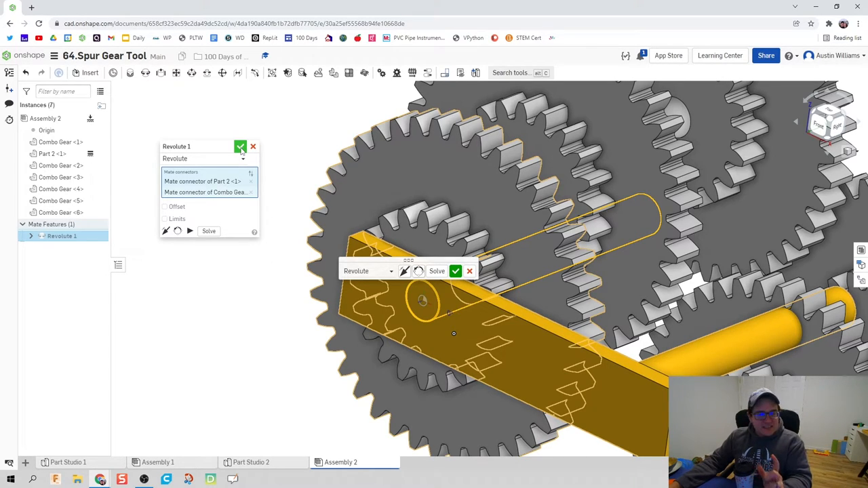
click(240, 146)
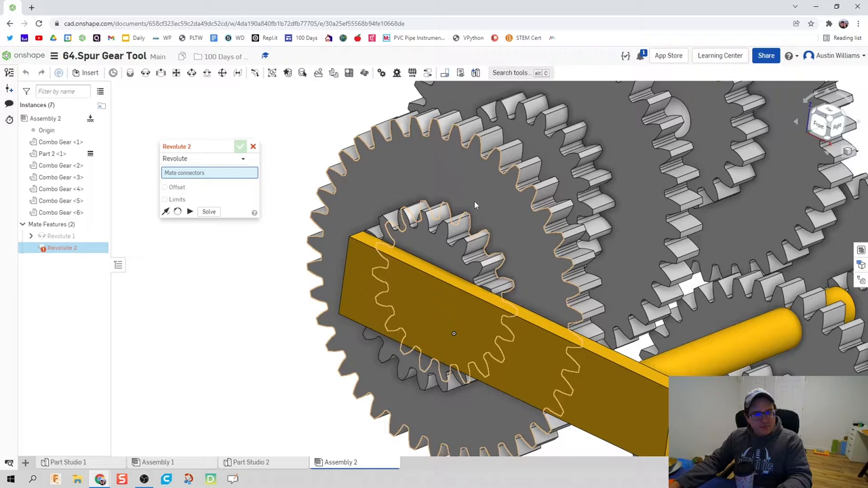
click(241, 146)
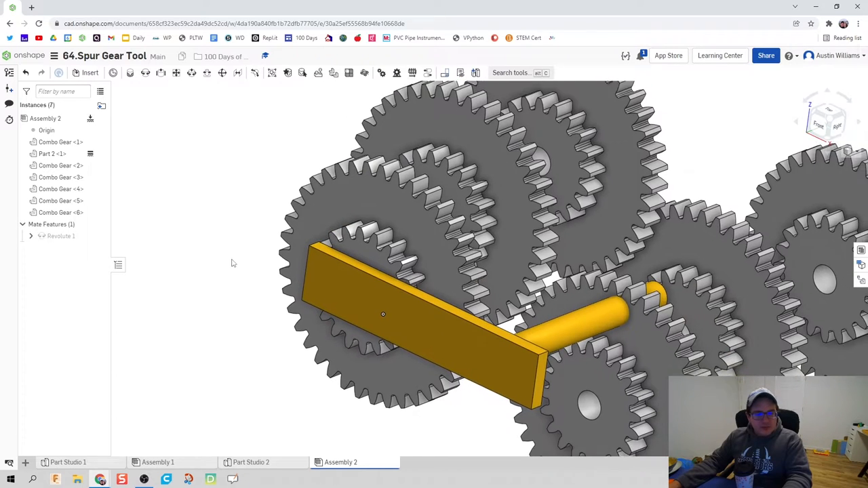
- Animate Revolute 1 to preview the first combo gear spinning on its shaft, then stop
right_click(61, 236)
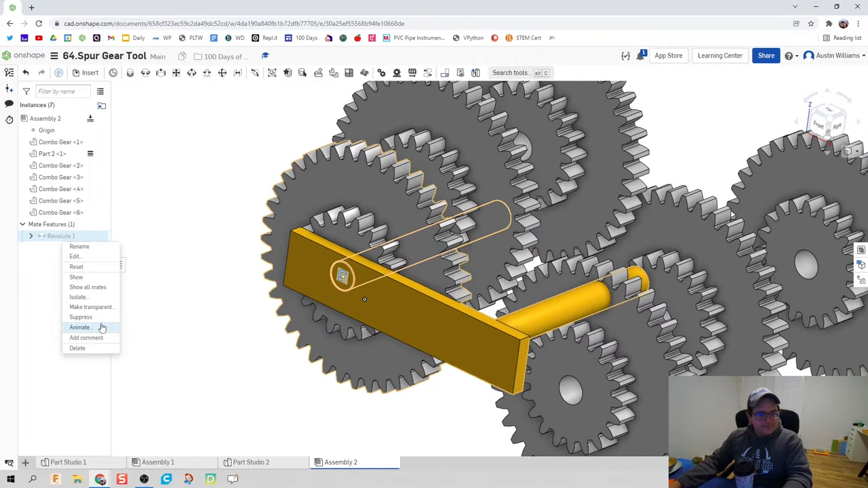
click(80, 327)
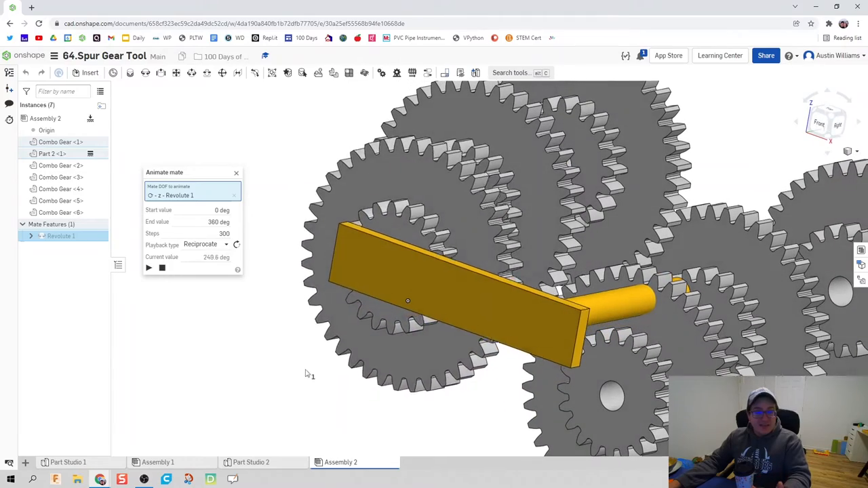
click(237, 173)
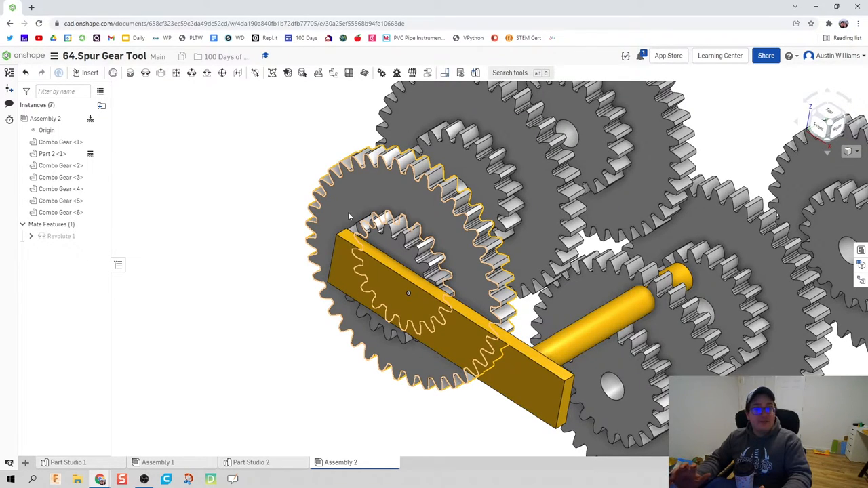
mouse_move(332, 224)
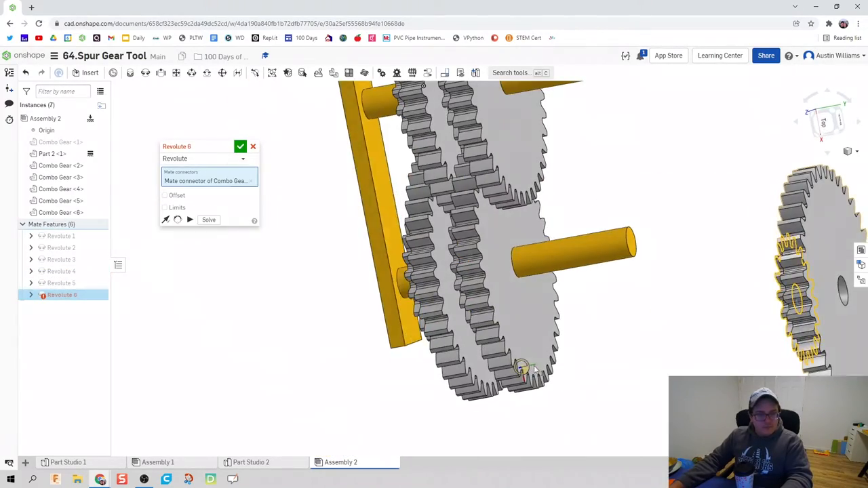
- Accept Revolute 6, the final gear-to-shaft revolute mate
click(240, 146)
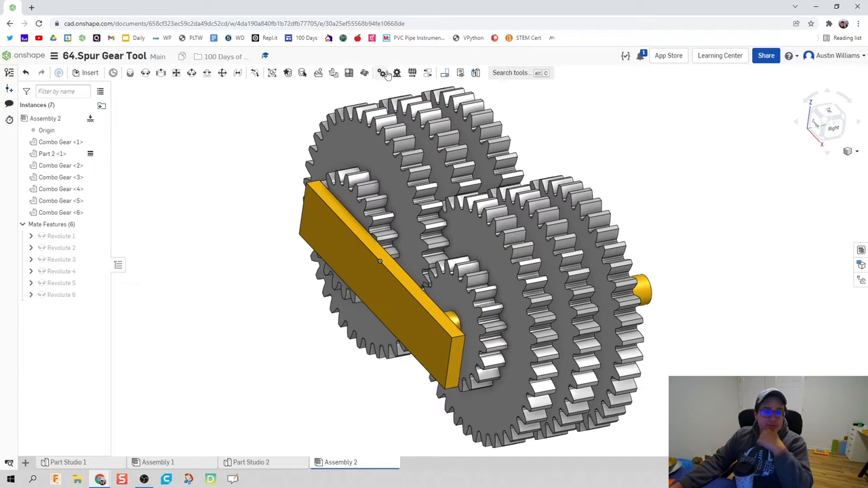
- Create a Gear 1 mate between Revolute 1 and Revolute 2 with relation ratio 2
click(382, 73)
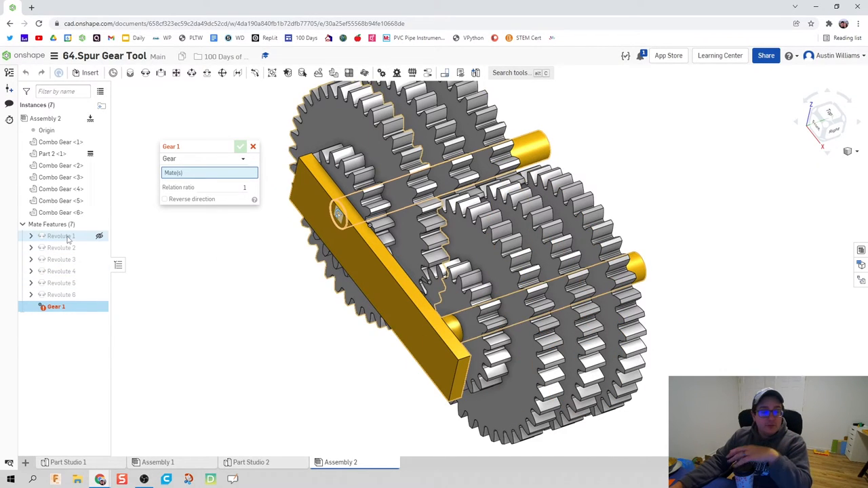
mouse_move(61, 236)
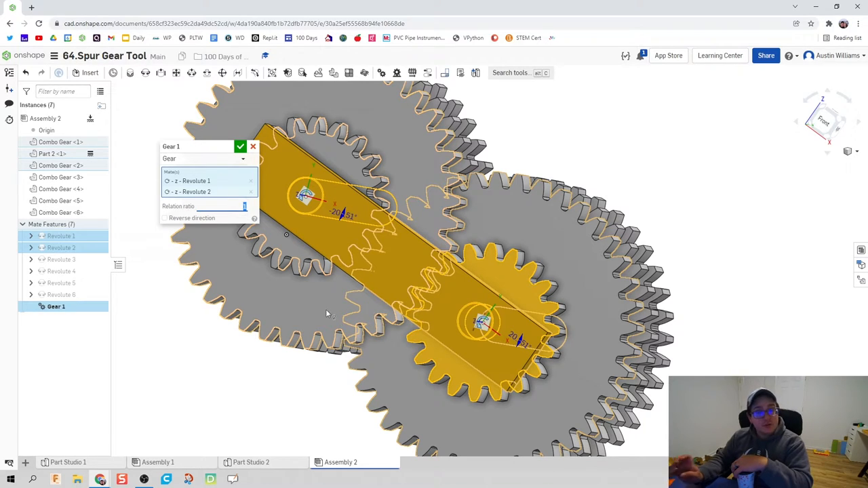
text(2)
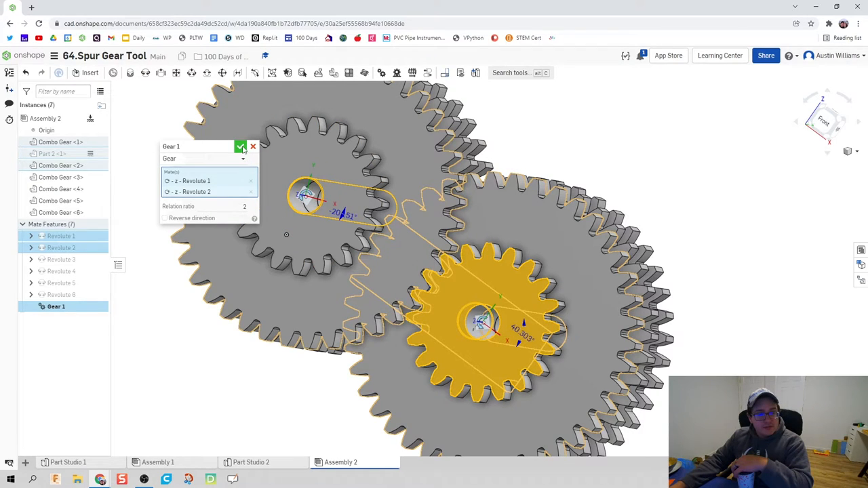
click(240, 146)
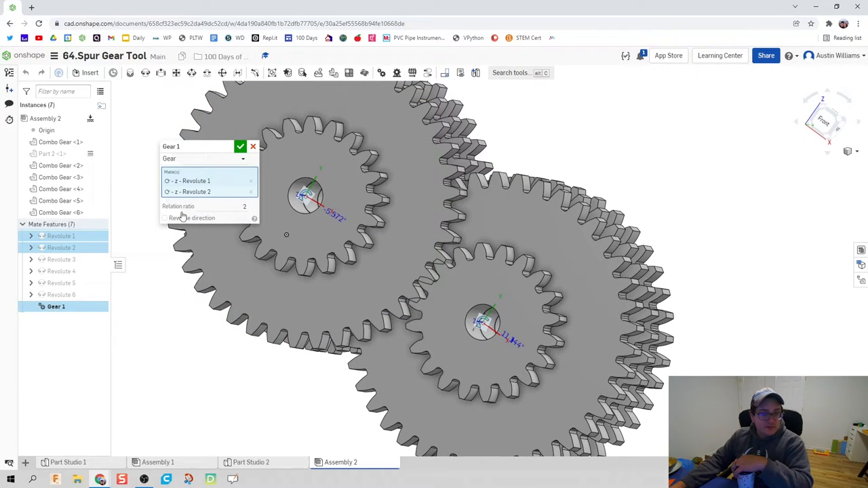
click(240, 146)
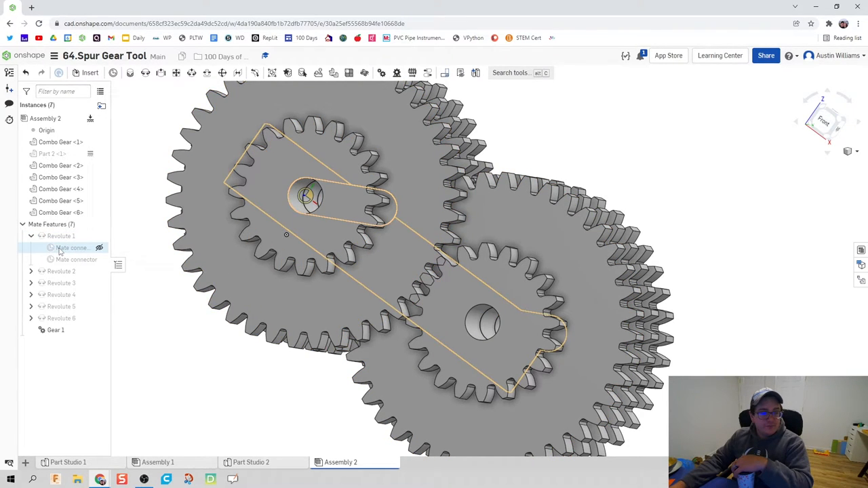
- Rotate Revolute 1's mate connector about Z (ending at 4.5) so the gears mesh
right_click(76, 247)
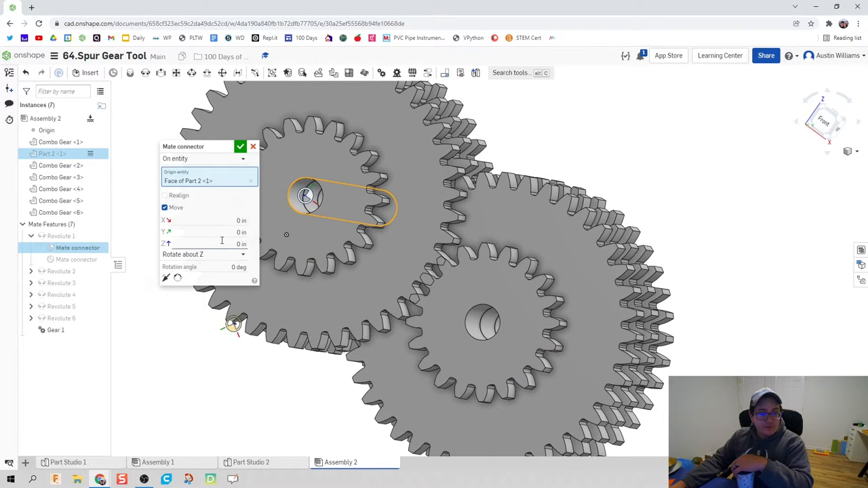
click(224, 266)
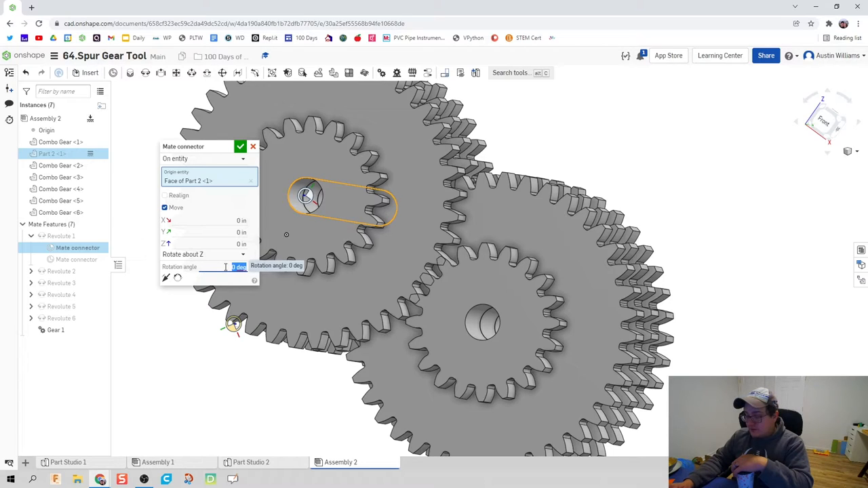
text(3)
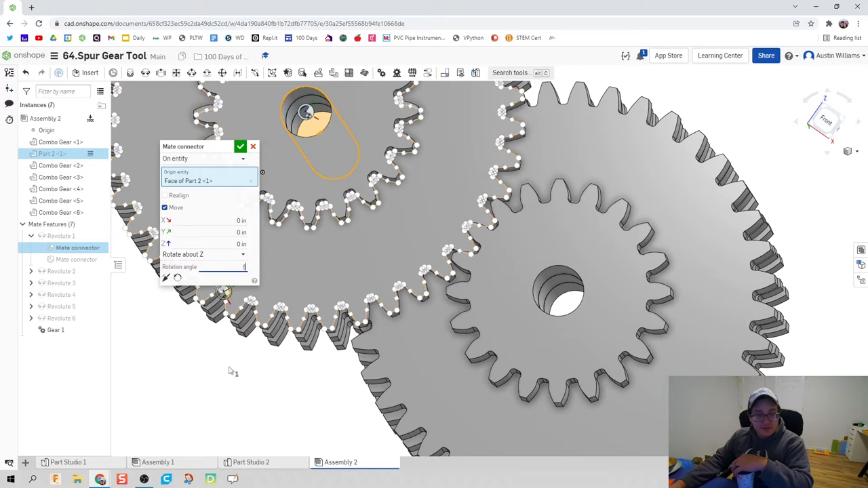
text(5 deg)
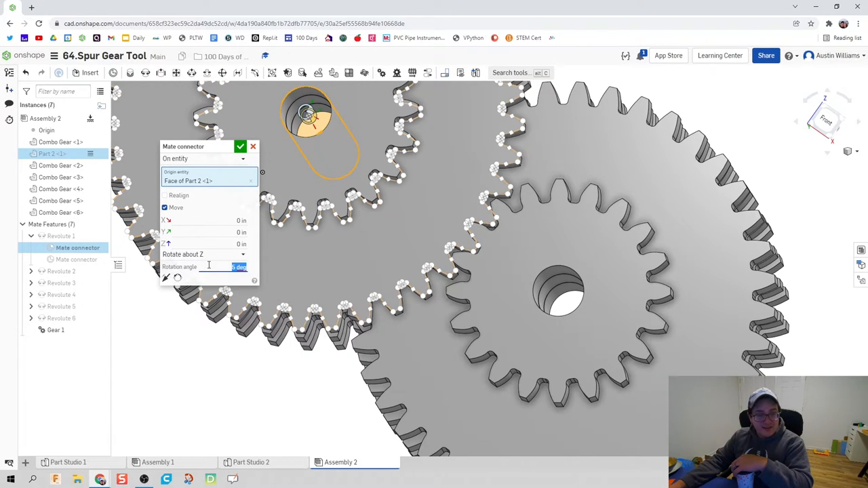
text(4.5)
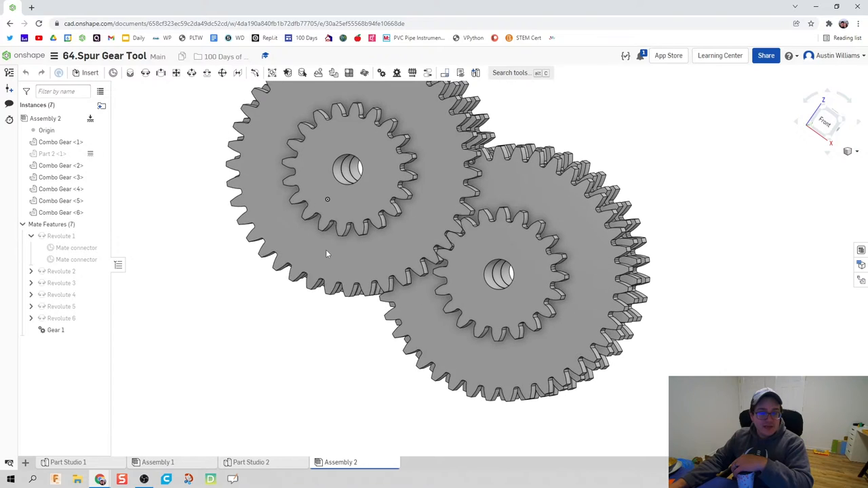
click(76, 248)
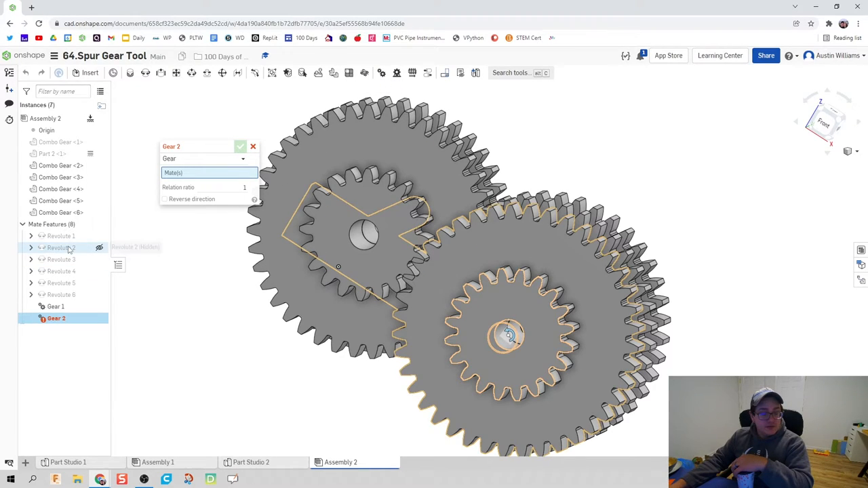
mouse_move(61, 247)
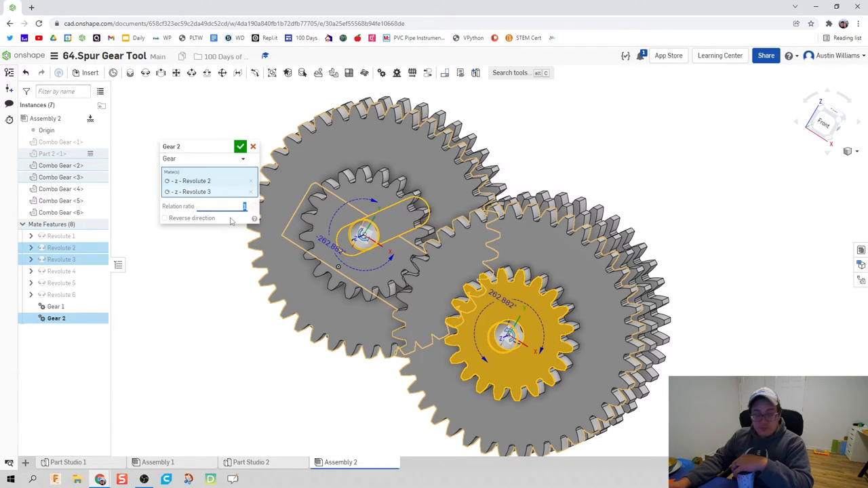
- Accept the Gear 2 mate linking Revolute 2 and Revolute 3 at ratio 2
text(2)
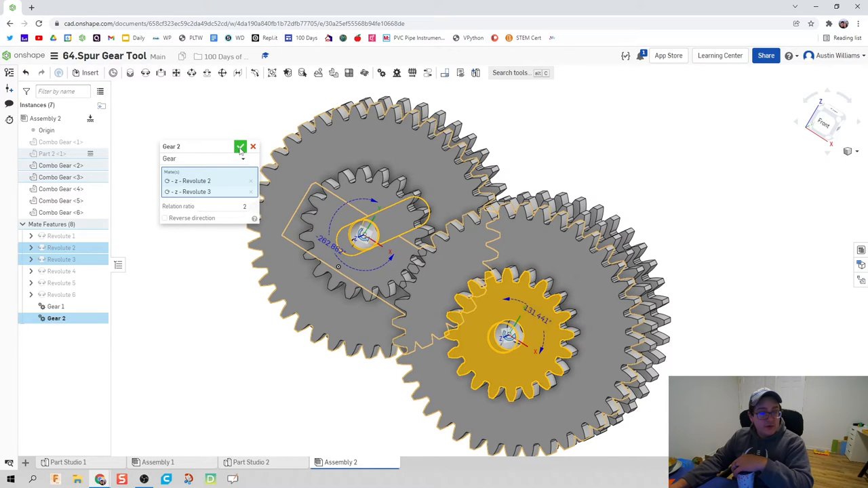
click(241, 146)
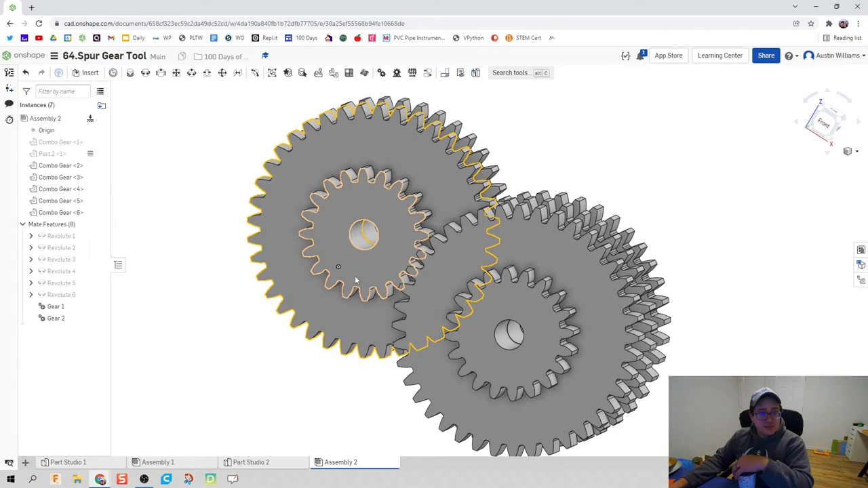
click(32, 248)
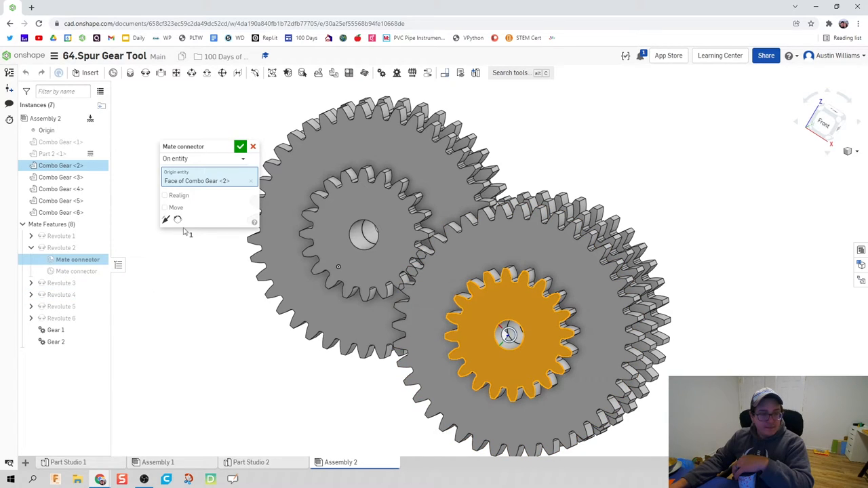
click(165, 208)
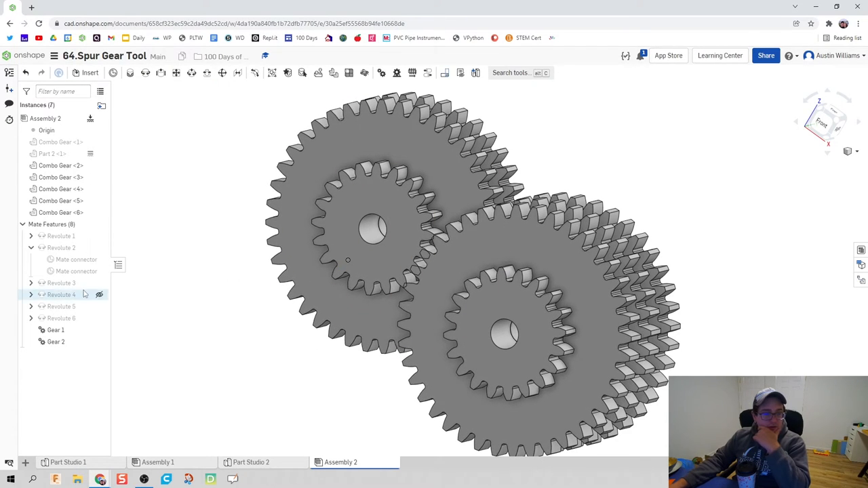
right_click(76, 271)
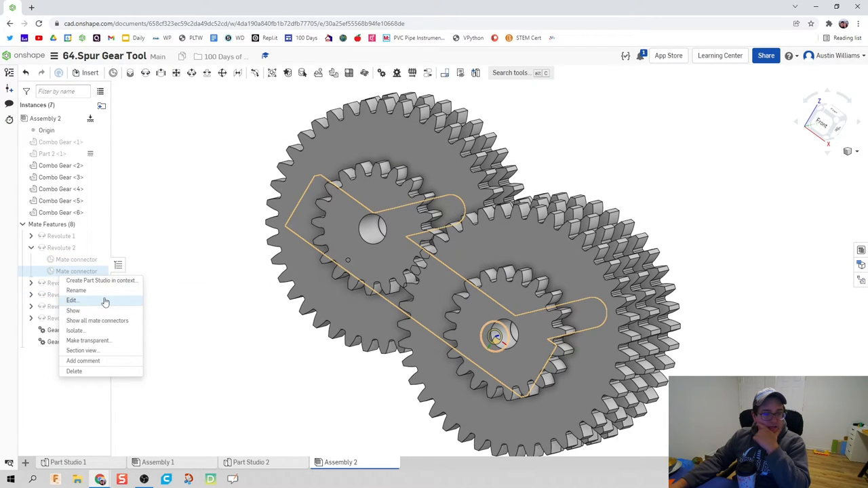
- Rotate Revolute 3's mate connector 9 degrees about Z so Combo Gear 3 meshes
click(72, 301)
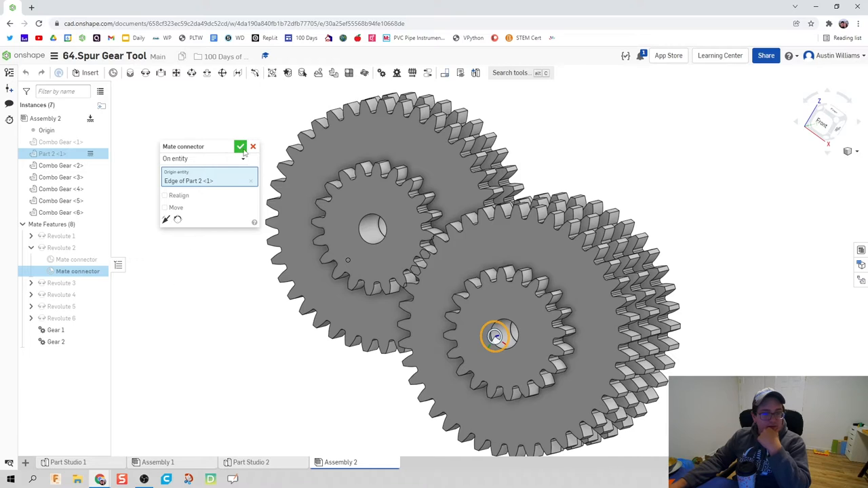
click(240, 147)
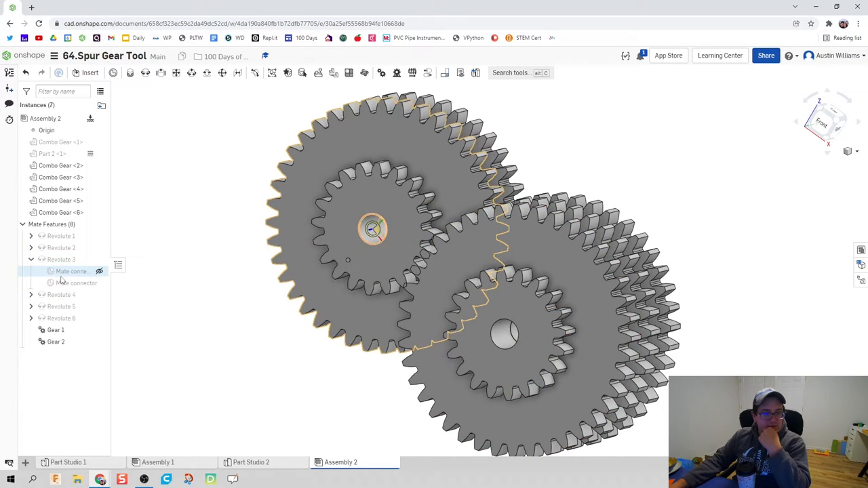
double_click(71, 272)
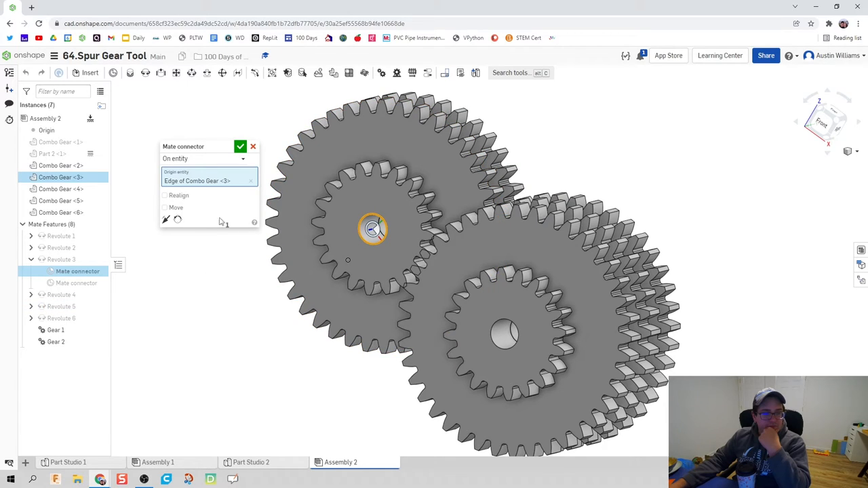
click(164, 208)
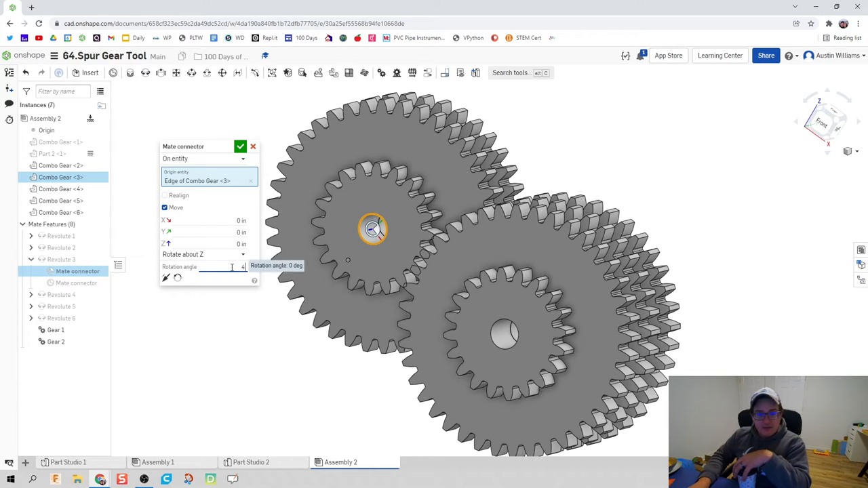
text(4.5 deg)
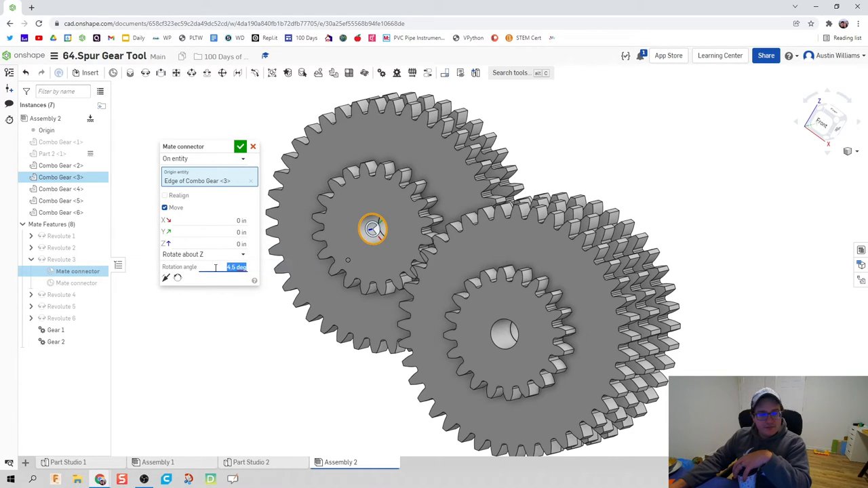
text(9)
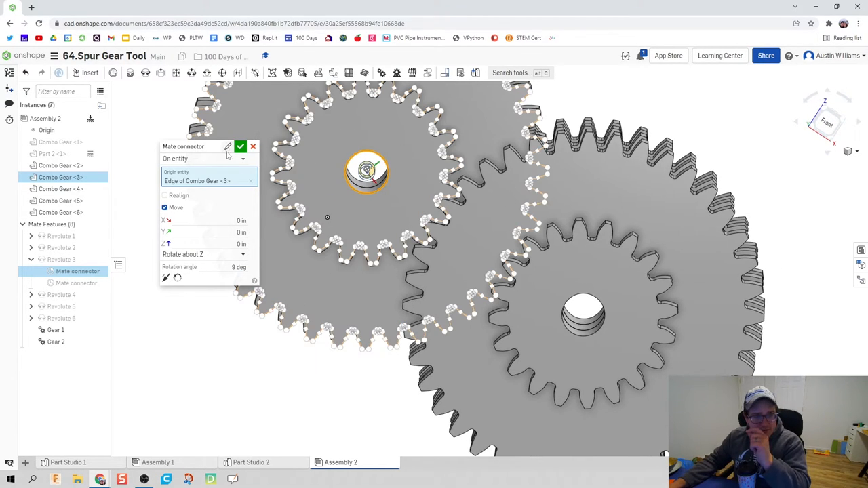
click(240, 146)
text(2)
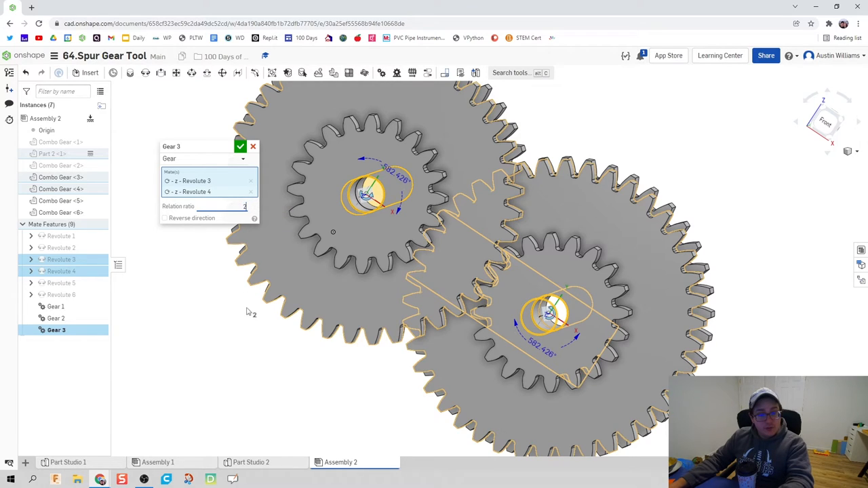
mouse_move(224, 231)
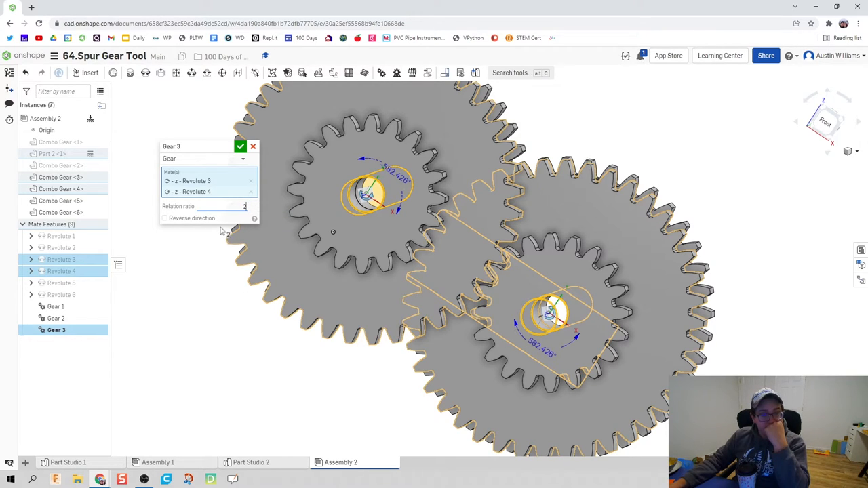
- Accept the Gear 3 mate for Revolute 3–4 and rotate Combo Gear 4's connector 9 degrees
click(241, 147)
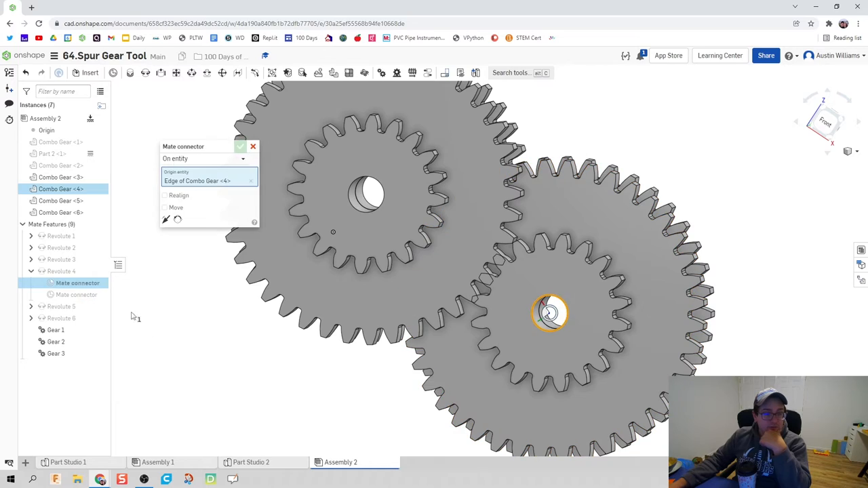
click(165, 208)
text(9)
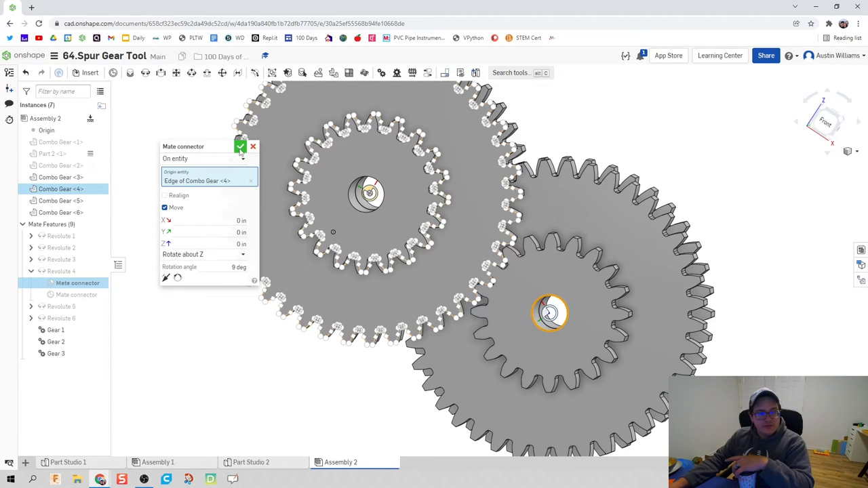
click(241, 147)
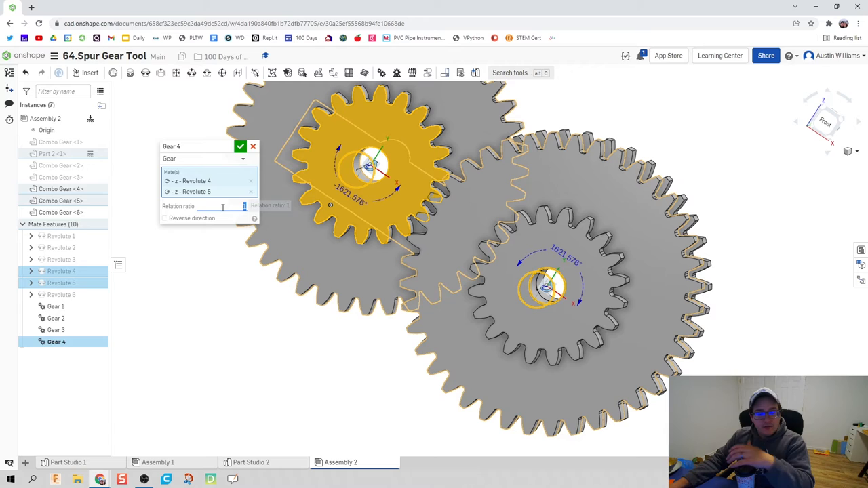
- Accept the Gear 4 mate for Revolute 4–5 and edit Revolute 5's mate connector
click(240, 147)
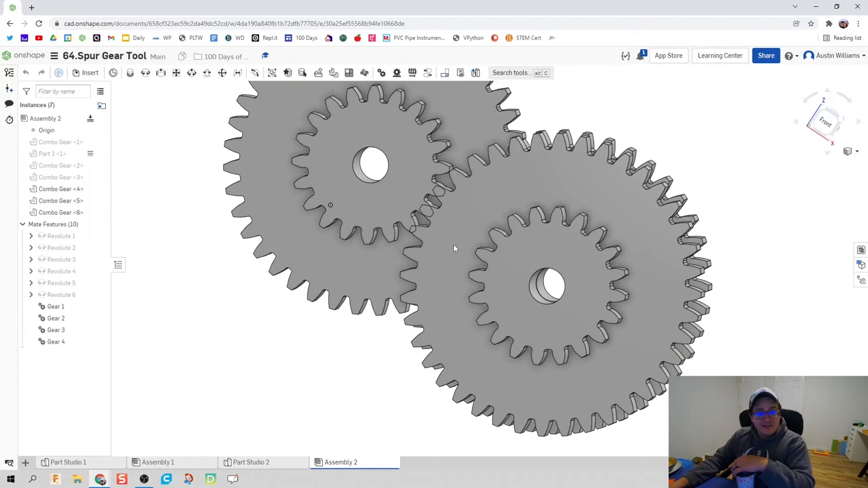
right_click(76, 295)
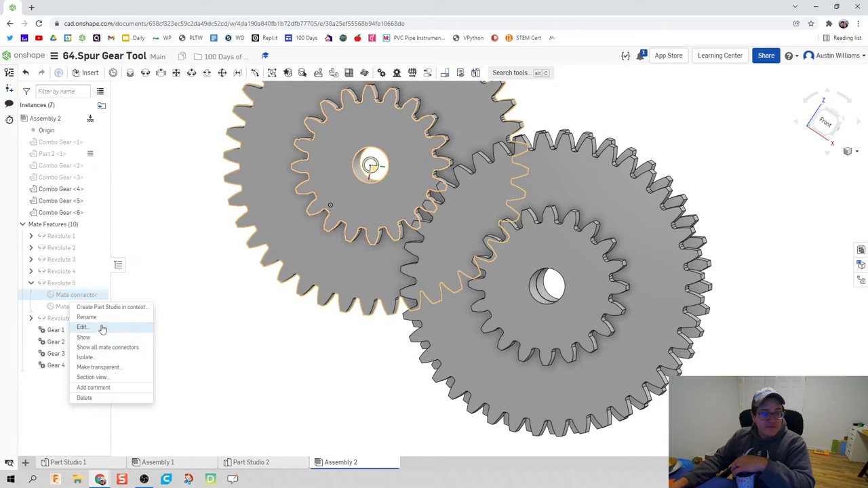
click(83, 327)
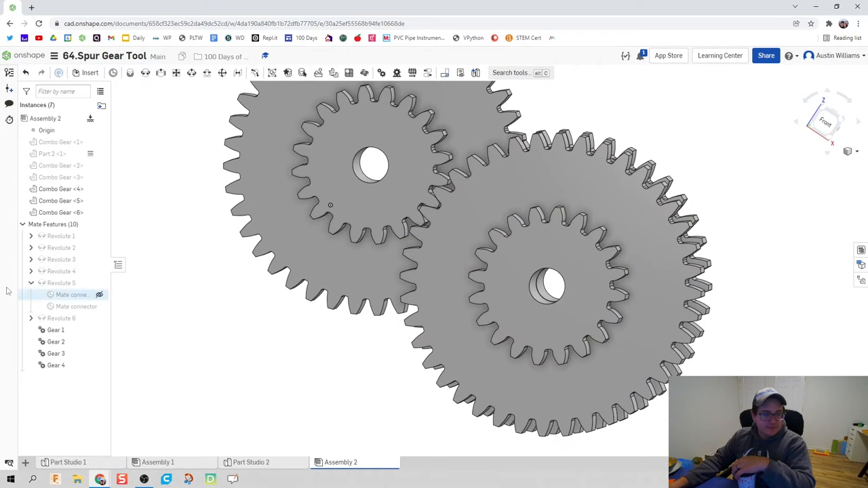
click(61, 189)
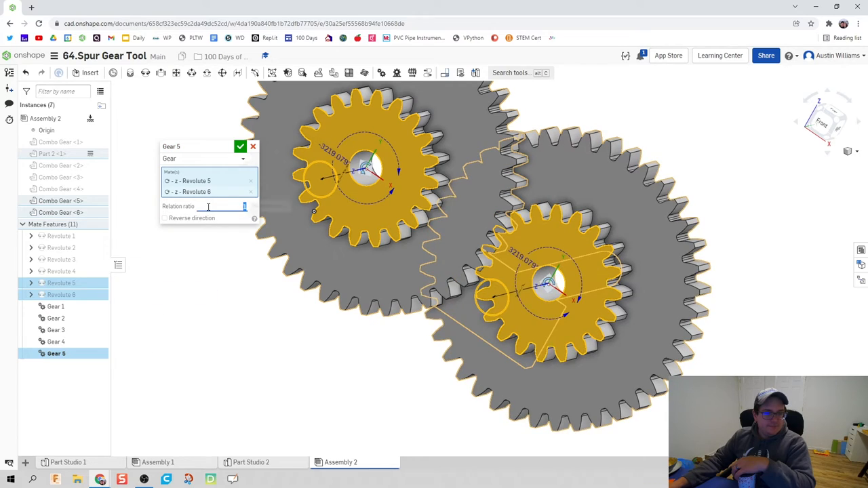
- Set the Gear 5 mate for Revolute 5–6 to ratio 2 and rotate Combo Gear 6's connector 9 degrees
text(2)
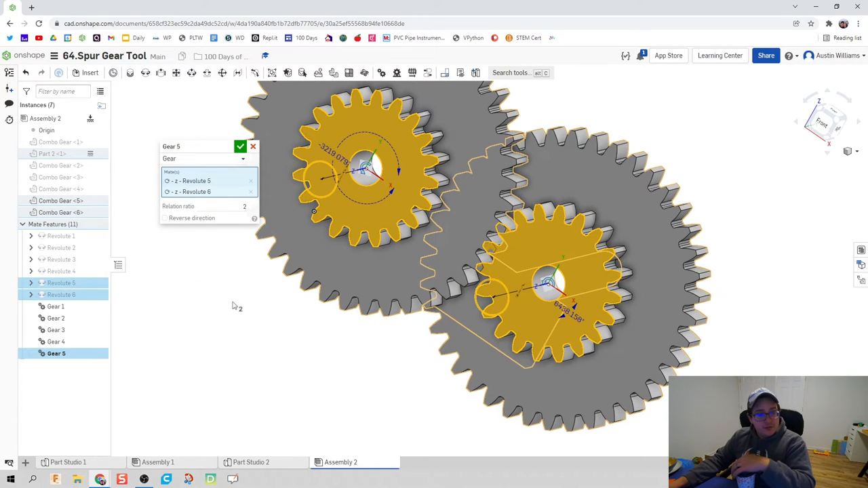
click(241, 147)
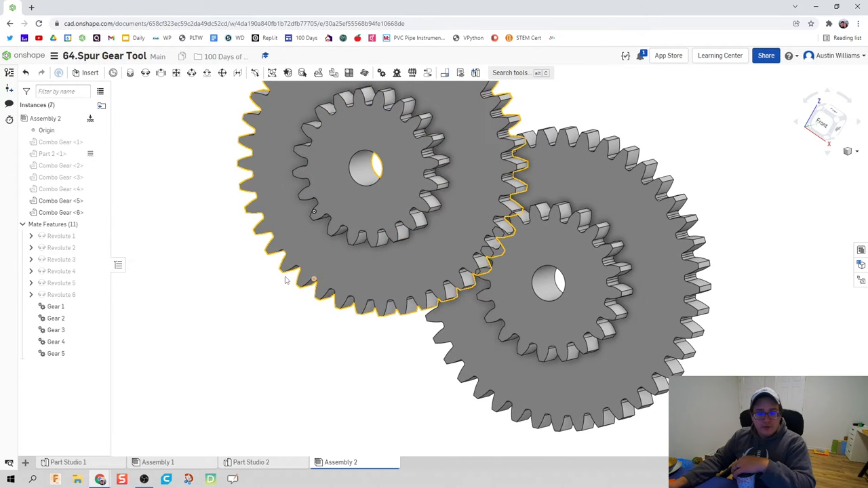
click(30, 294)
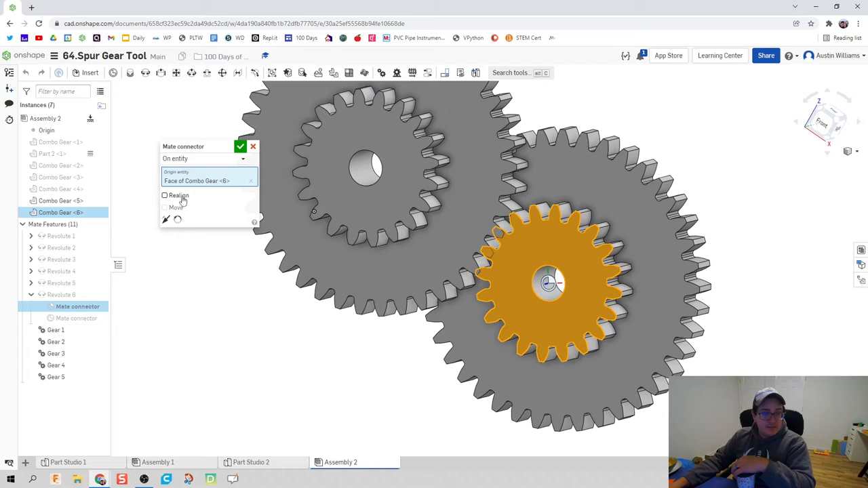
click(164, 208)
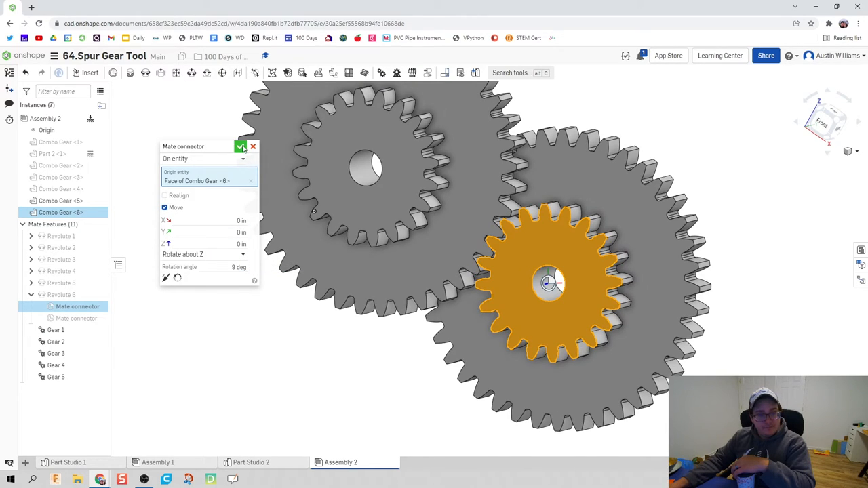
click(242, 147)
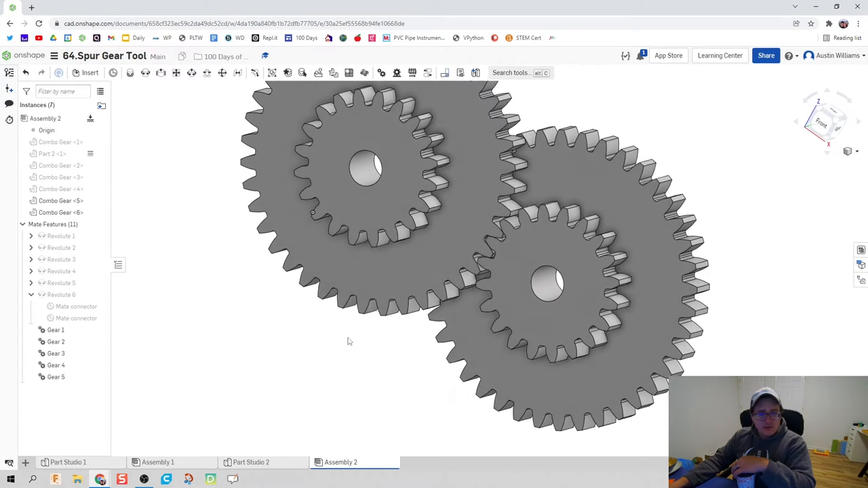
click(61, 165)
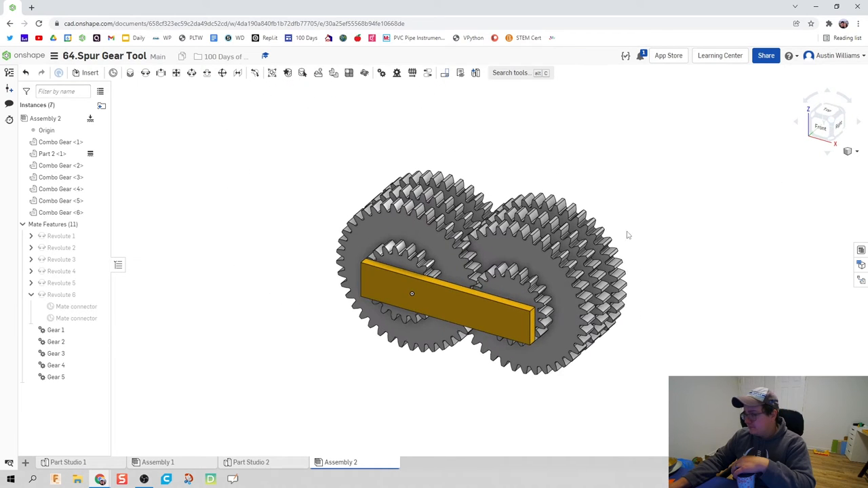
- Animate Revolute 6 and play it, spinning the whole gear train through 0–360 degrees
click(61, 295)
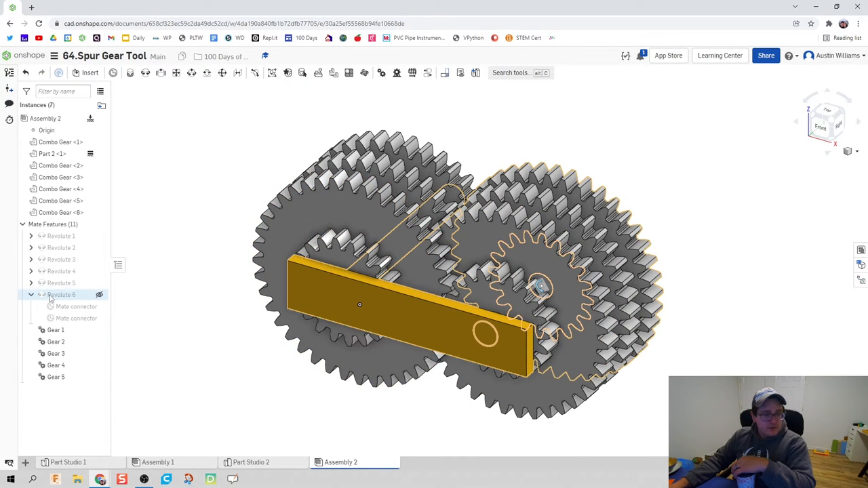
right_click(61, 295)
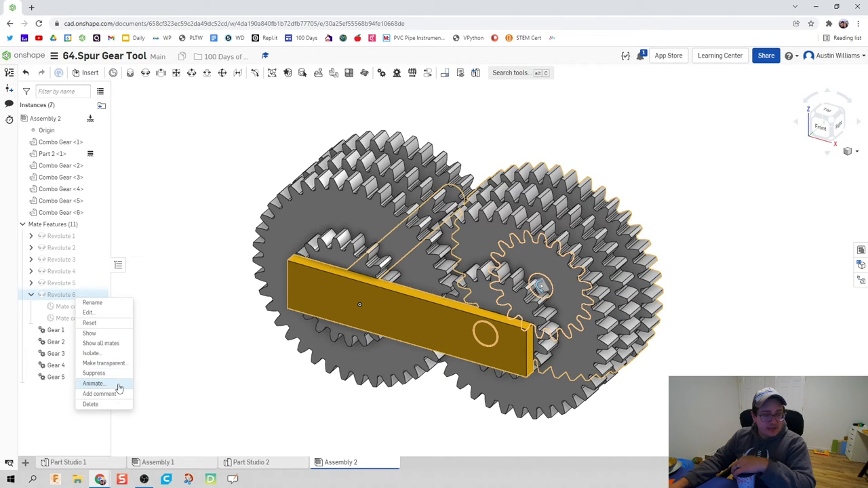
click(93, 384)
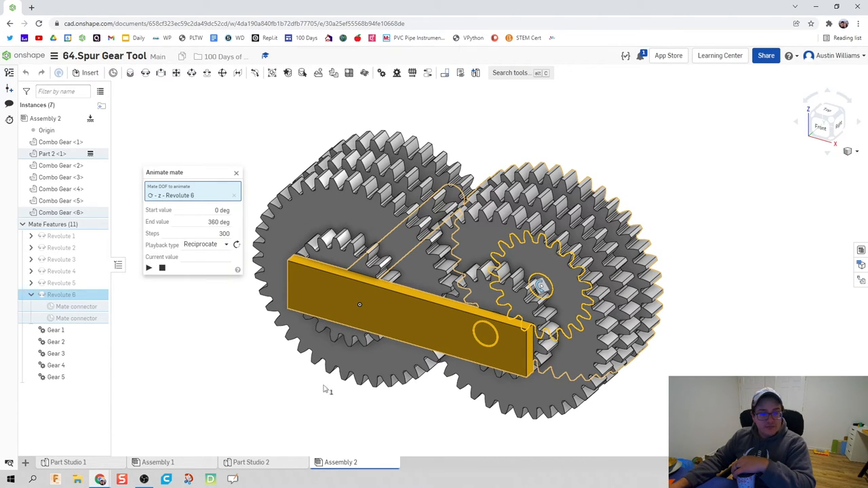
click(149, 267)
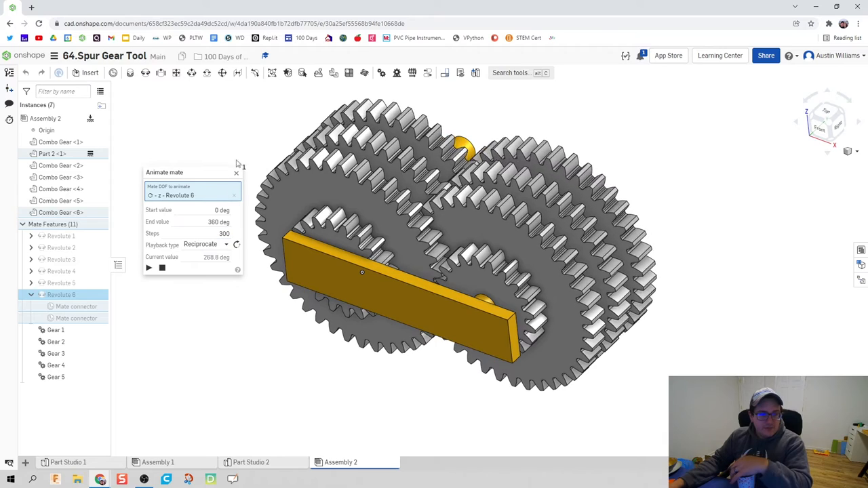
- Animate Revolute 1 from 0 to 360 degrees, then replay it at 3600 steps so the six gears turn slowly
right_click(61, 236)
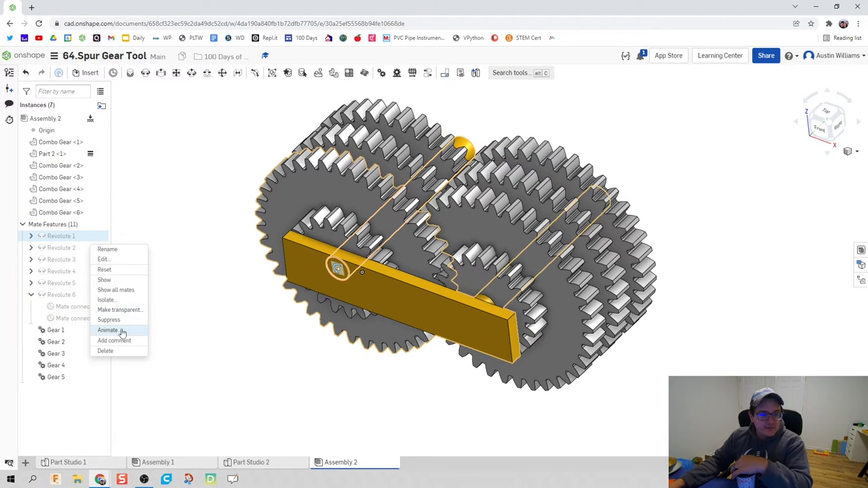
click(109, 331)
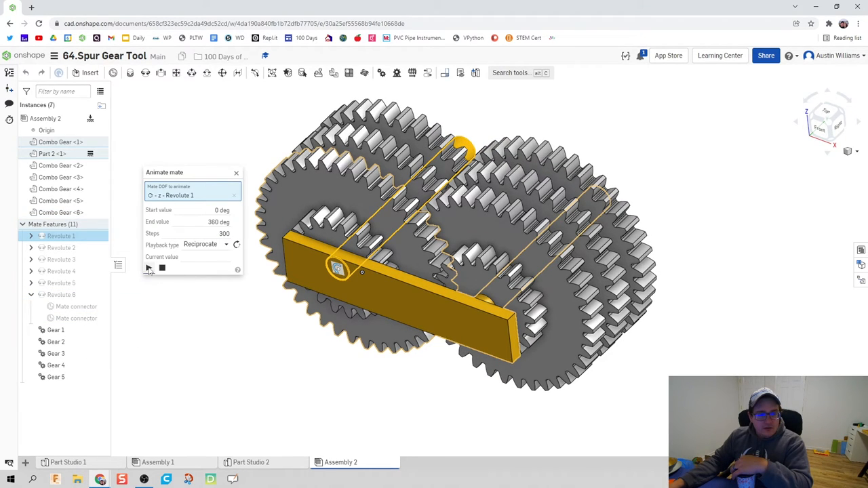
click(148, 268)
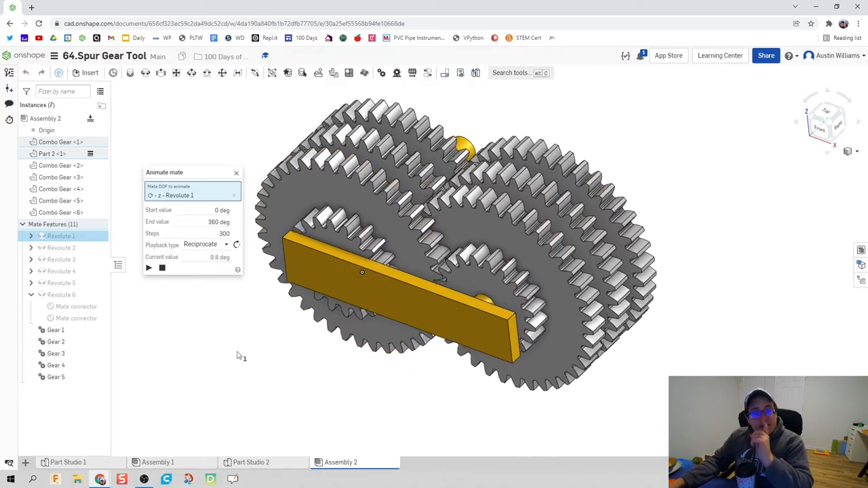
click(149, 267)
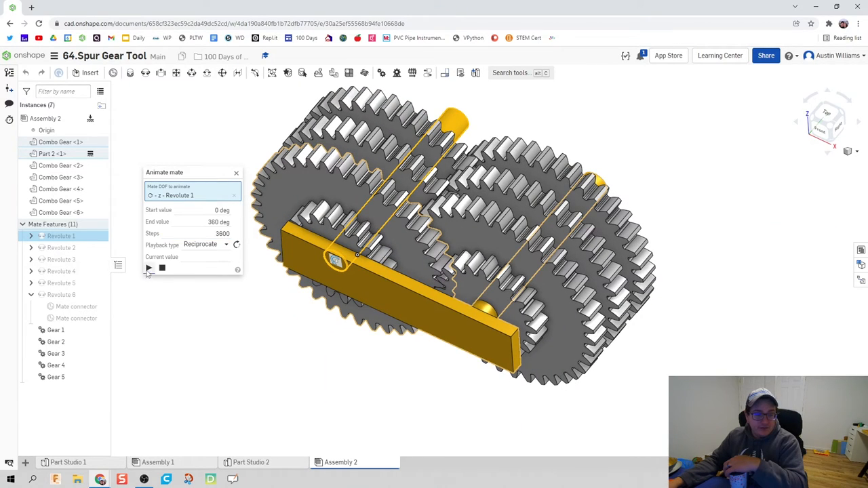
click(149, 268)
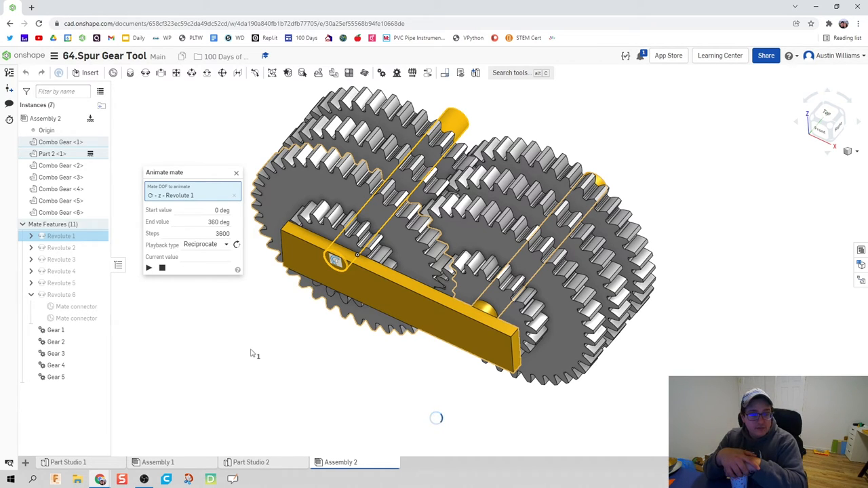
click(149, 267)
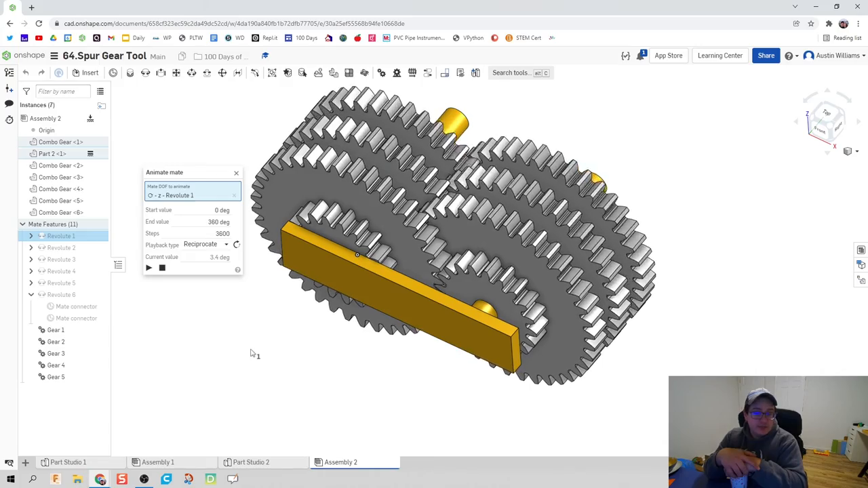